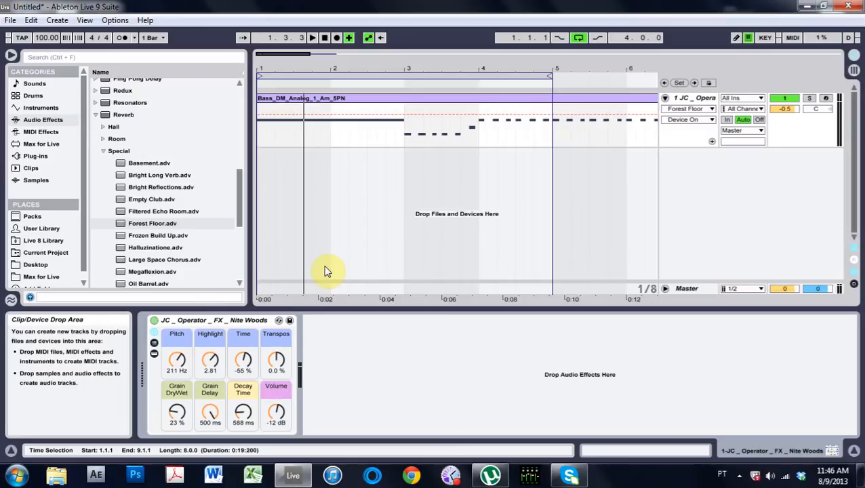
Adjust Grain DryWet, Decay Time, Highlight, Time, Transpose and lower the Pitch macro to about 139 Hz.
left_click(312, 38)
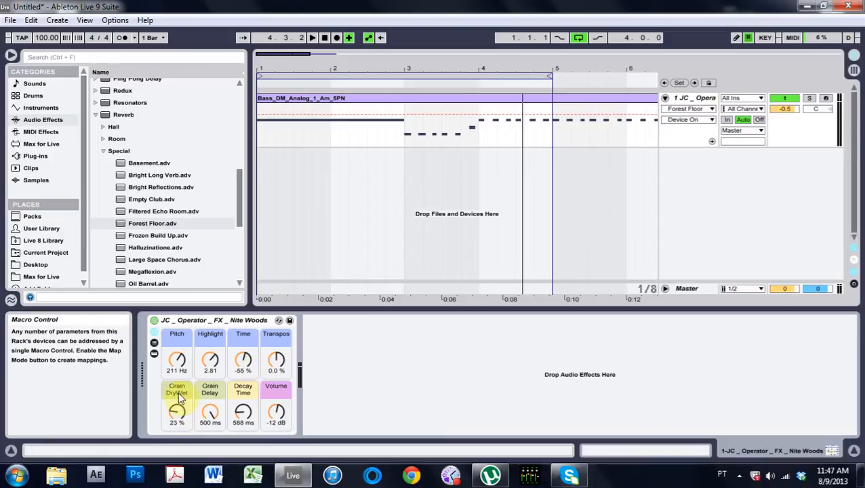
mouse_move(209, 389)
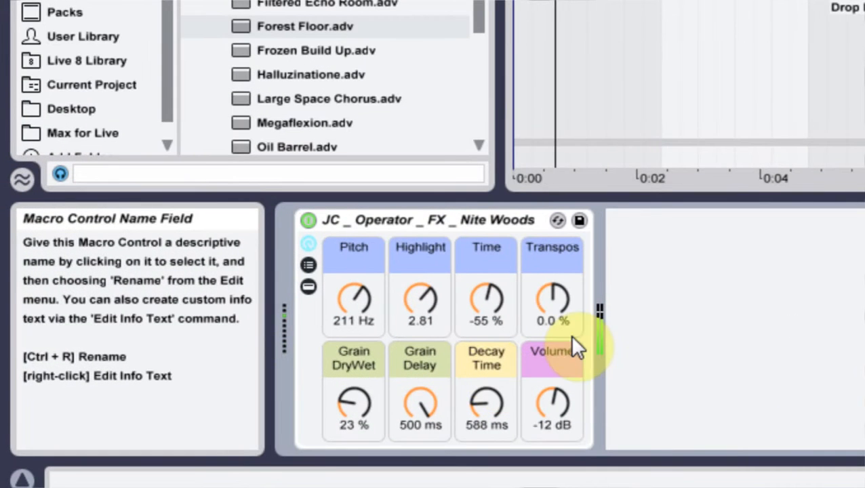
left_click_drag(352, 407, 352, 341)
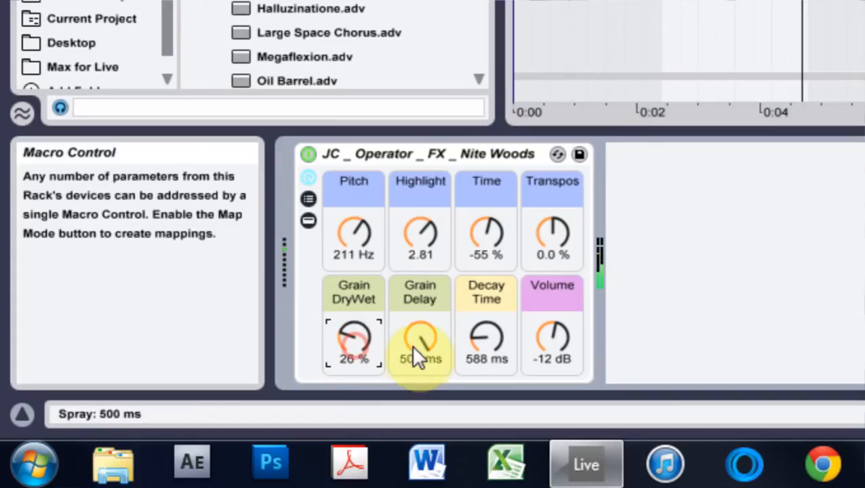
left_click_drag(420, 342, 420, 380)
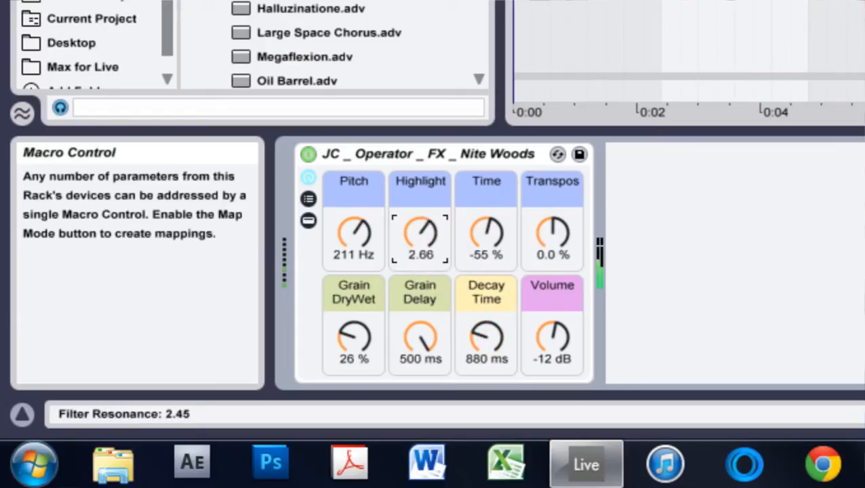
left_click_drag(420, 238, 420, 244)
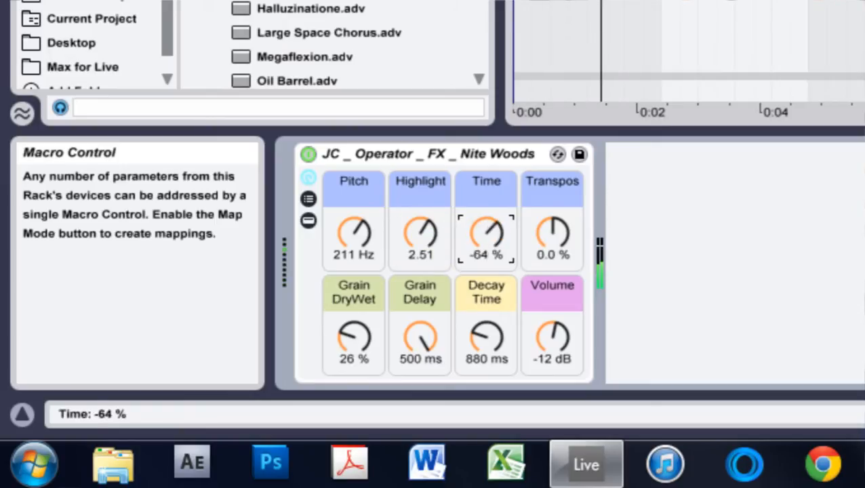
left_click_drag(485, 237, 486, 224)
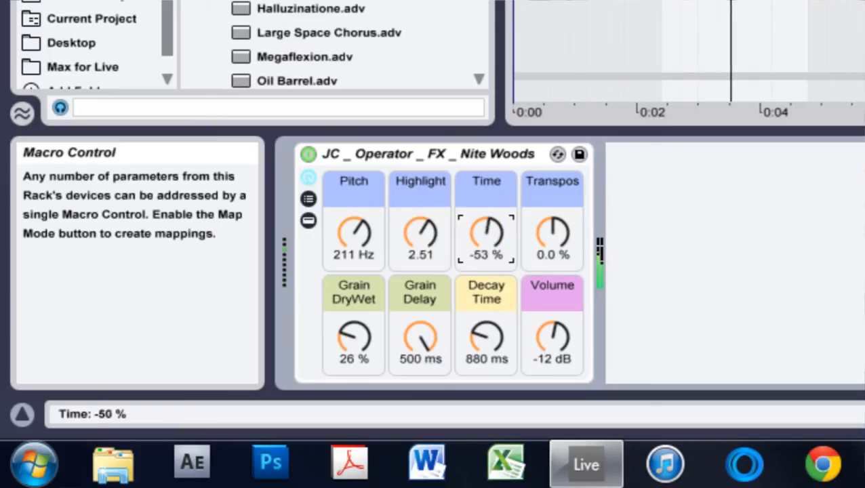
left_click_drag(552, 237, 552, 204)
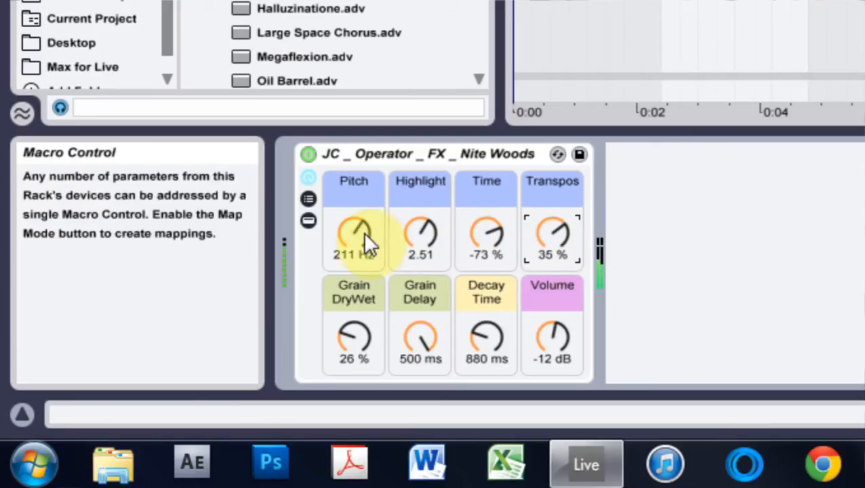
left_click_drag(352, 241, 352, 224)
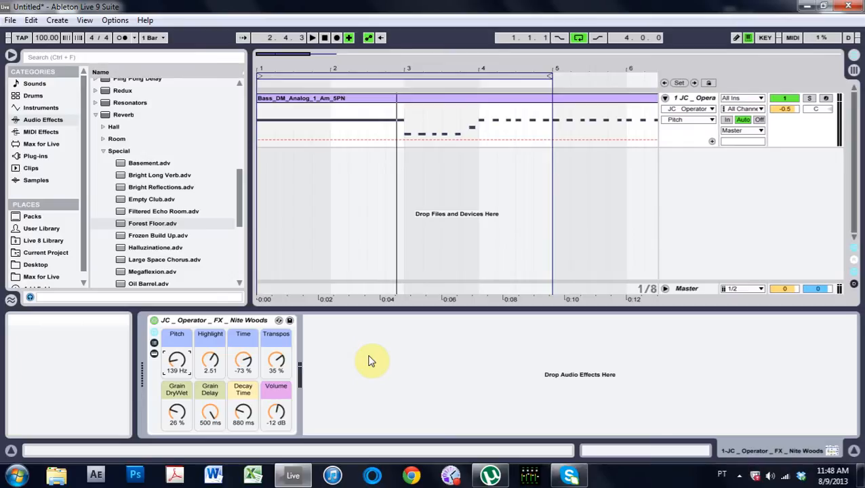
mouse_move(340, 225)
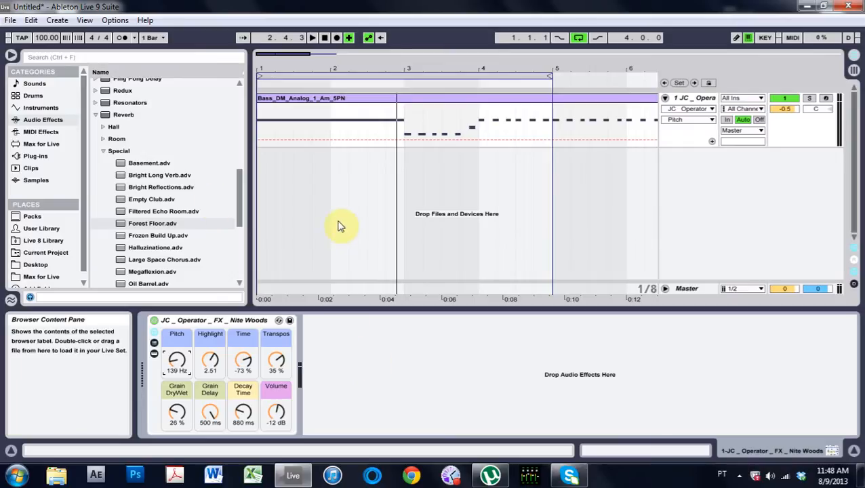
mouse_move(231, 326)
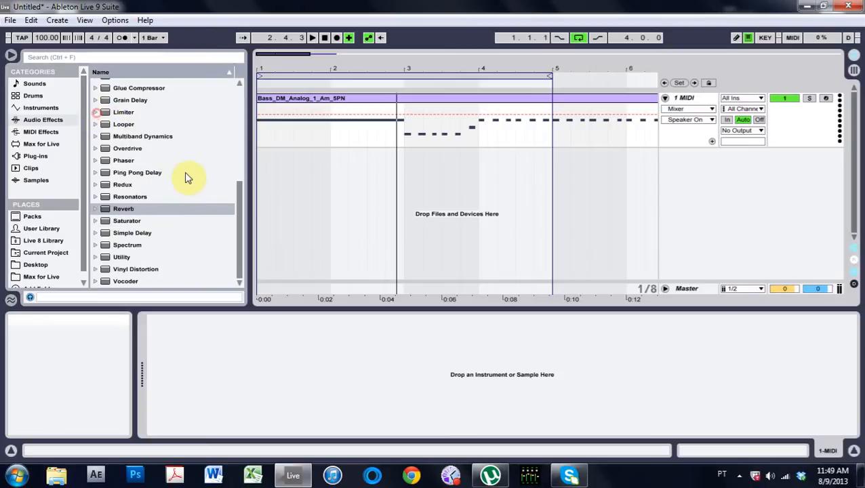
Load a plain Operator from the browser onto the MIDI track with oscillator A on Fixed frequency.
left_click(40, 107)
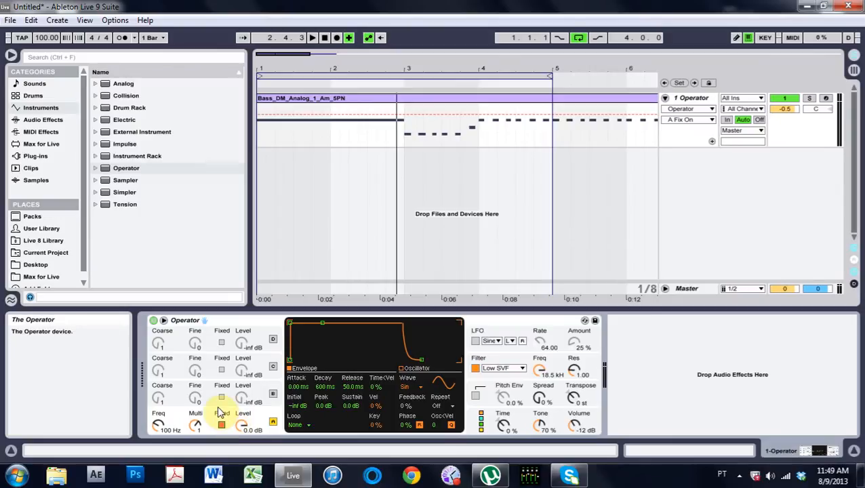
left_click(382, 97)
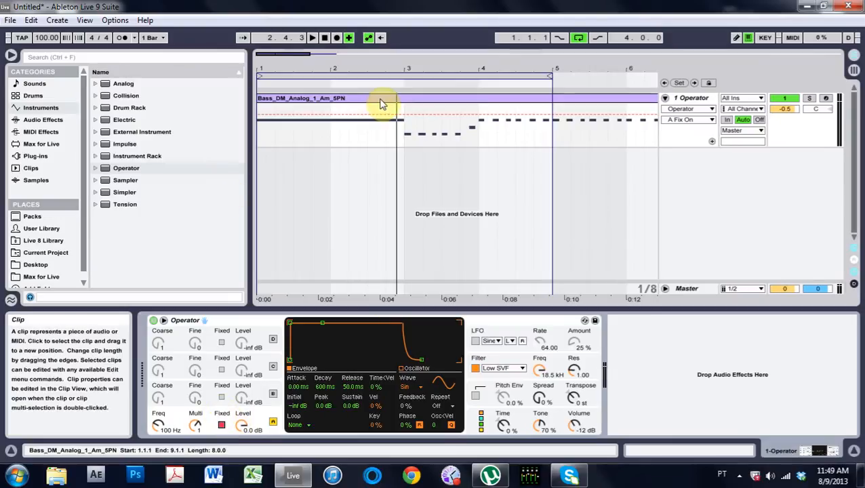
double_click(382, 103)
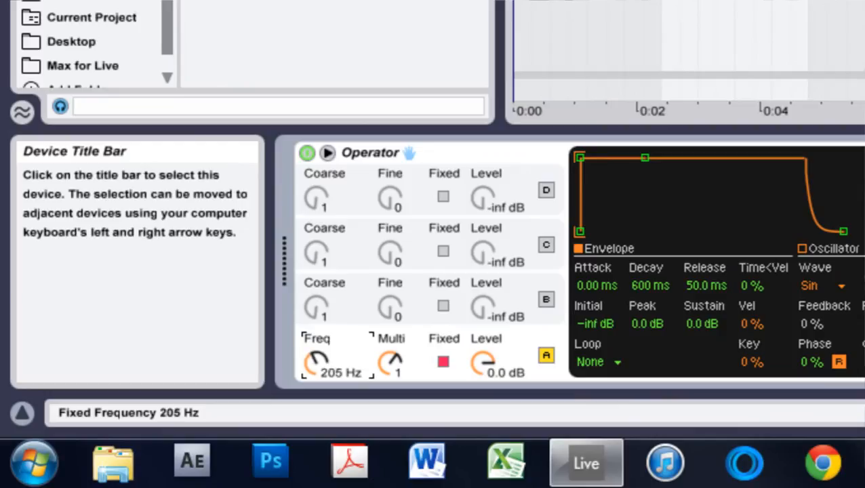
Set oscillator A to a fixed 230 Hz, shorten its decay/release, and loop the envelope at 100 ms.
left_click_drag(317, 363, 317, 341)
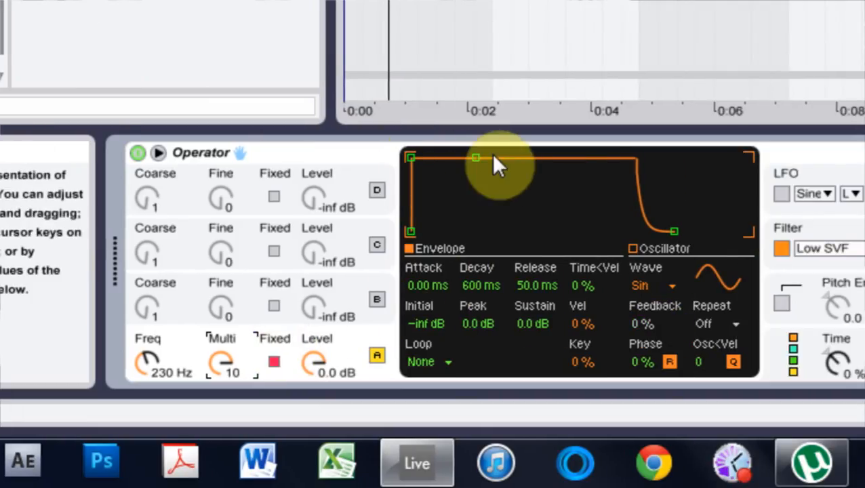
left_click_drag(475, 157, 469, 231)
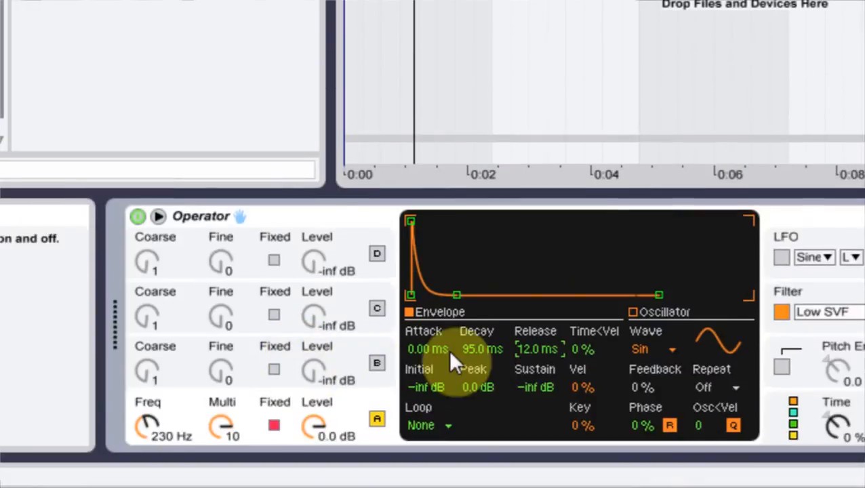
left_click(431, 426)
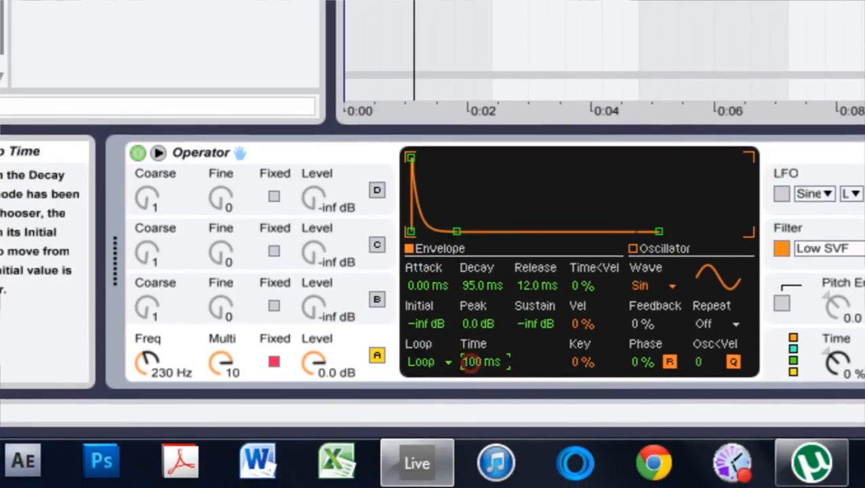
left_click_drag(481, 361, 481, 325)
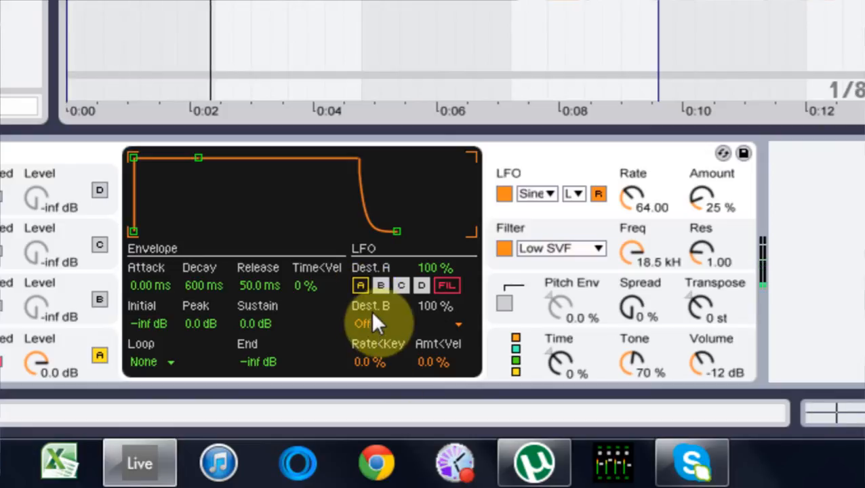
Route the LFO's Dest. B to Pan with rate 127 and 55% amount.
left_click(369, 323)
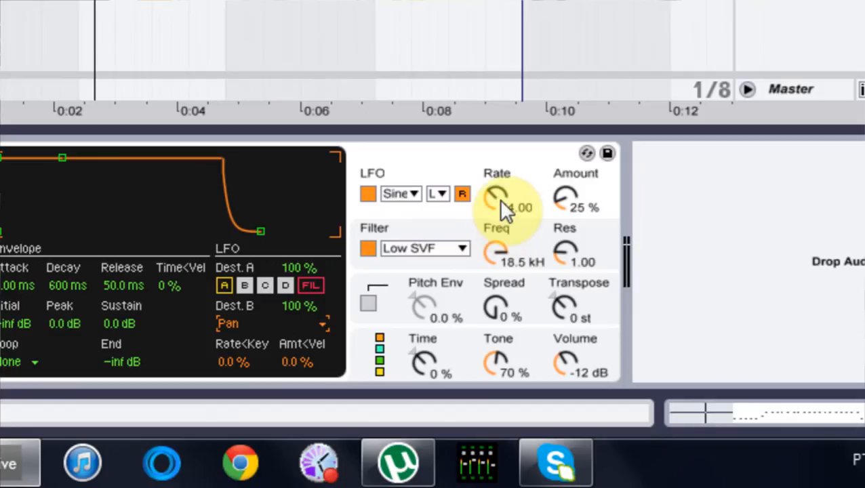
left_click_drag(495, 196, 494, 170)
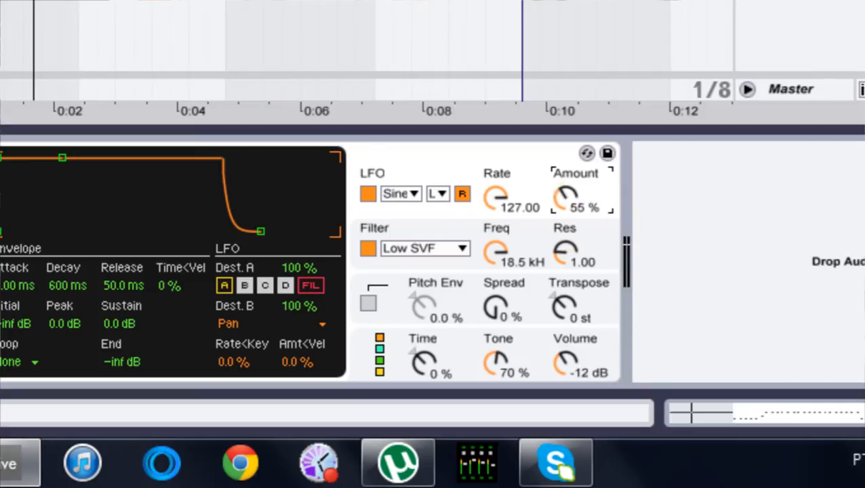
left_click_drag(566, 198, 566, 183)
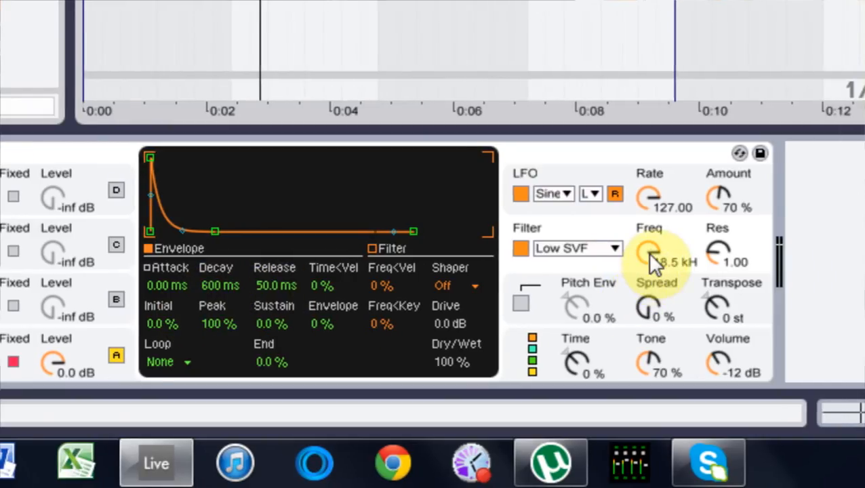
Make the filter High 12dB with cutoff around 1.77 kHz and resonance 1.99.
left_click(576, 248)
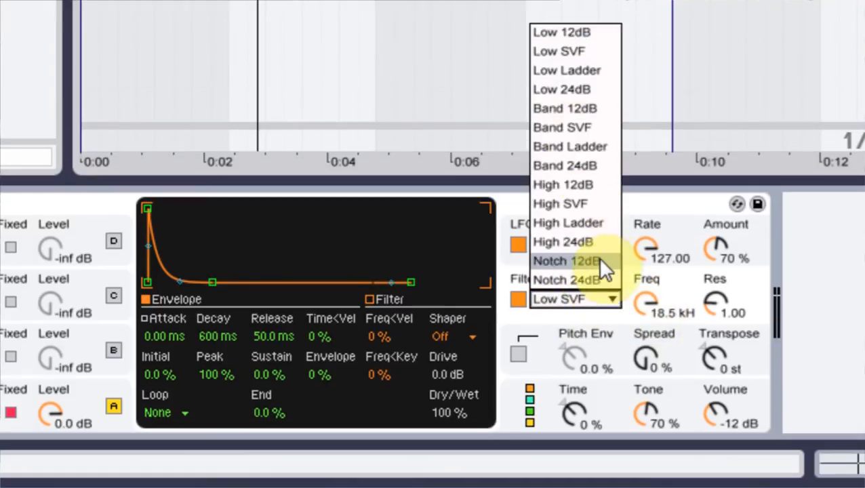
mouse_move(562, 241)
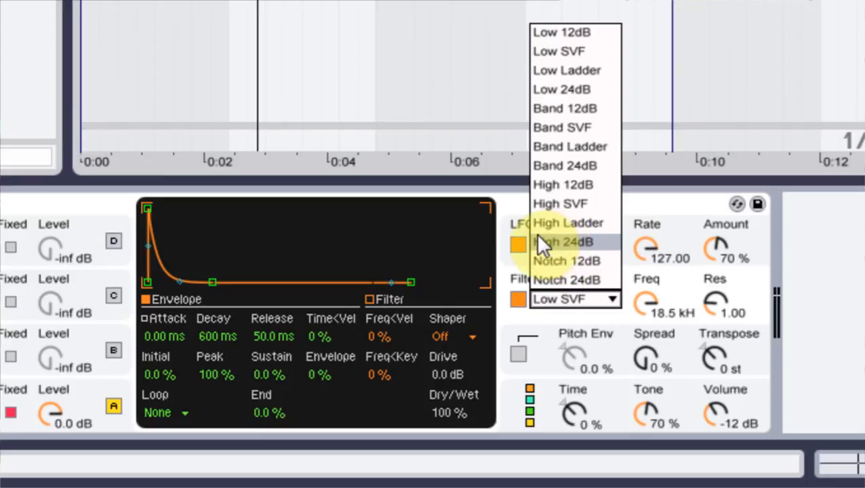
left_click(563, 185)
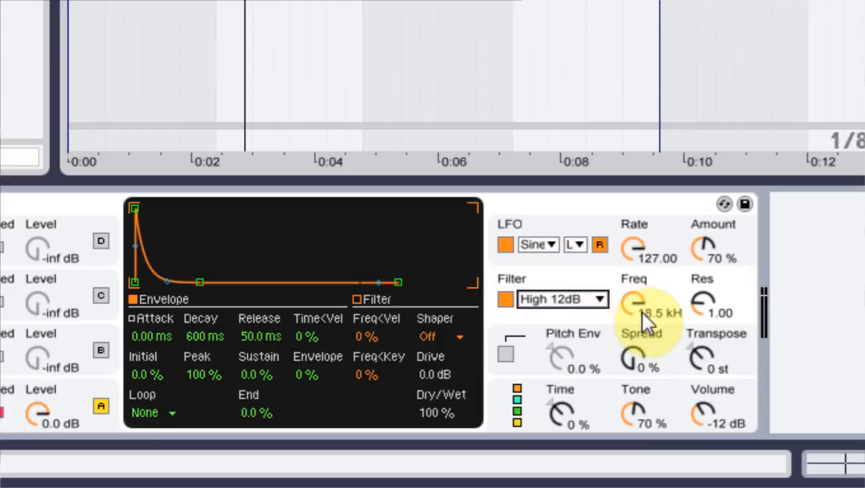
left_click_drag(635, 305, 635, 332)
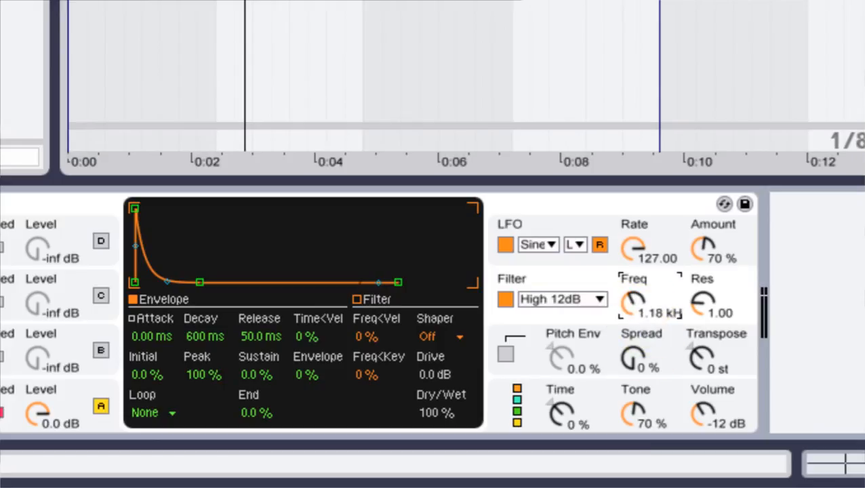
left_click_drag(632, 304, 632, 285)
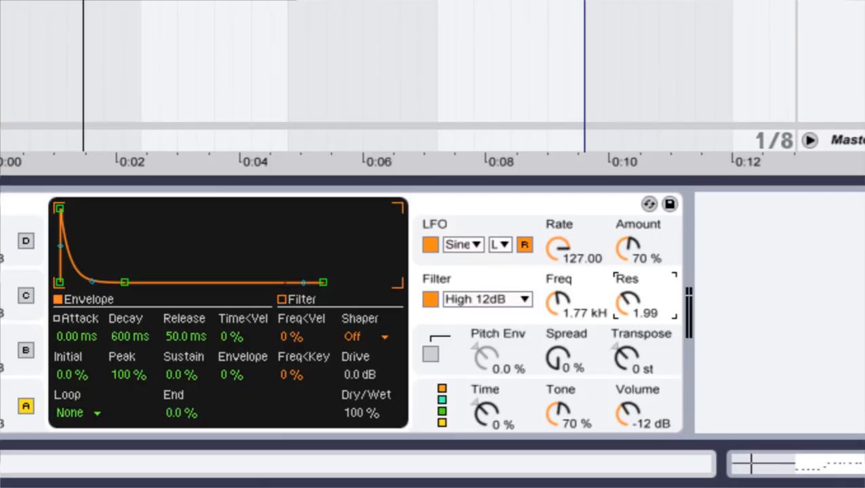
left_click_drag(626, 301, 626, 285)
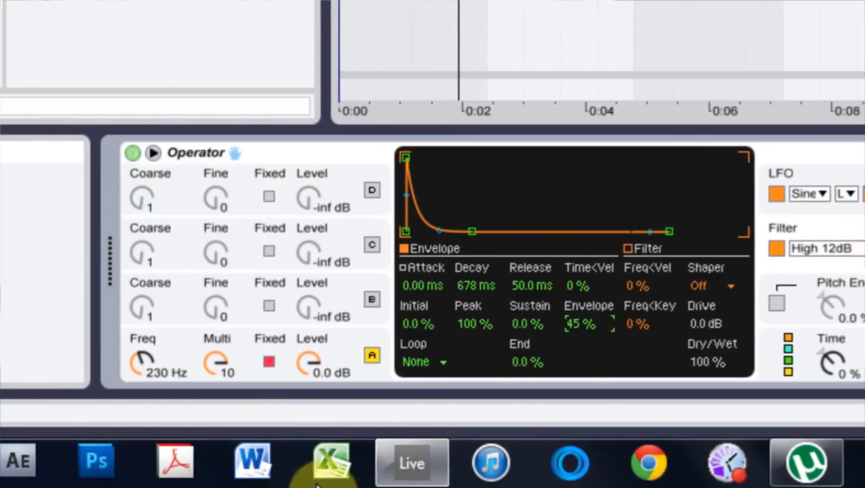
Choose a loop mode from the filter envelope's Loop chooser.
left_click(423, 360)
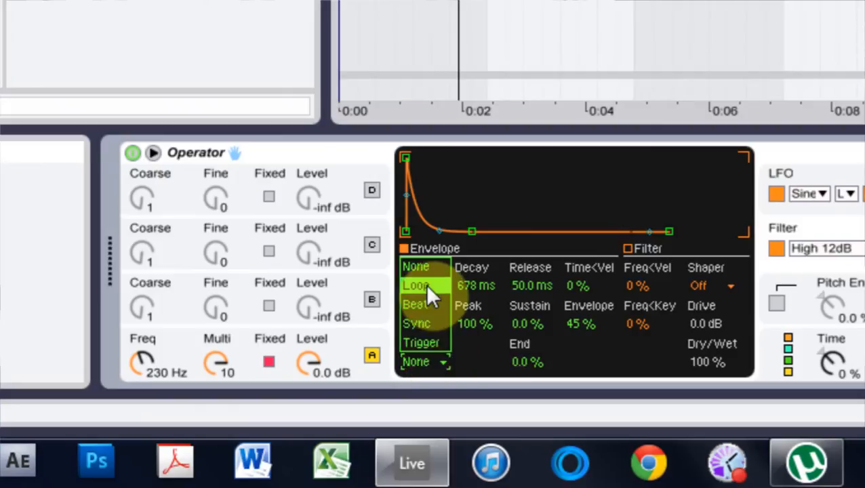
left_click(417, 285)
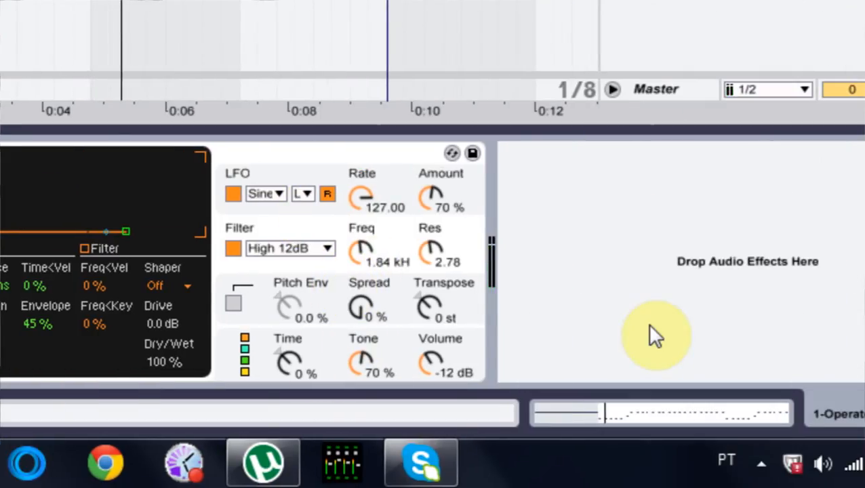
mouse_move(294, 314)
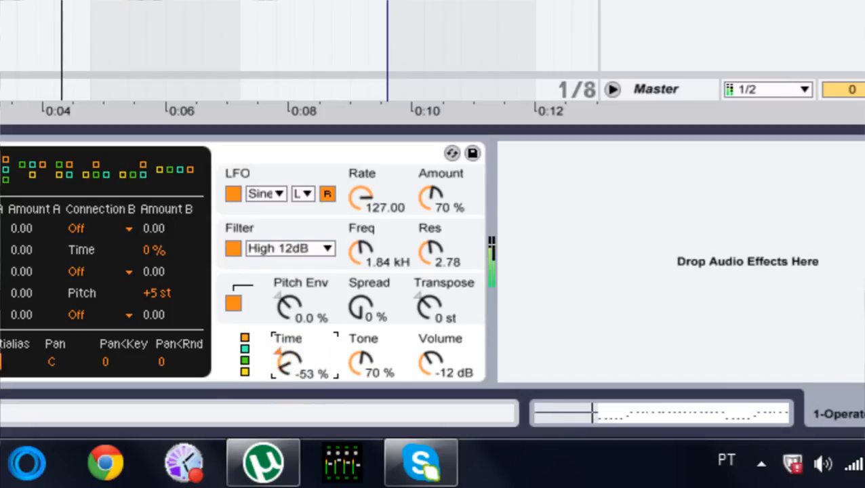
Lower Operator's global Time scaling to -53%.
left_click_drag(288, 363, 284, 369)
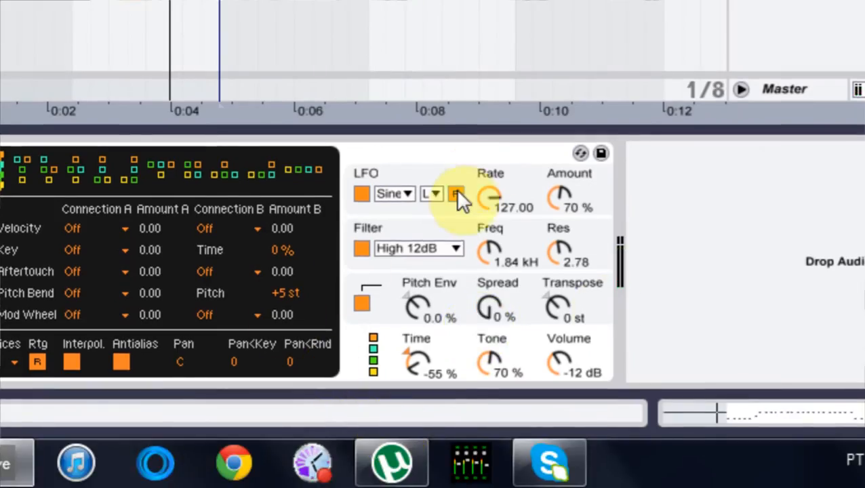
mouse_move(472, 314)
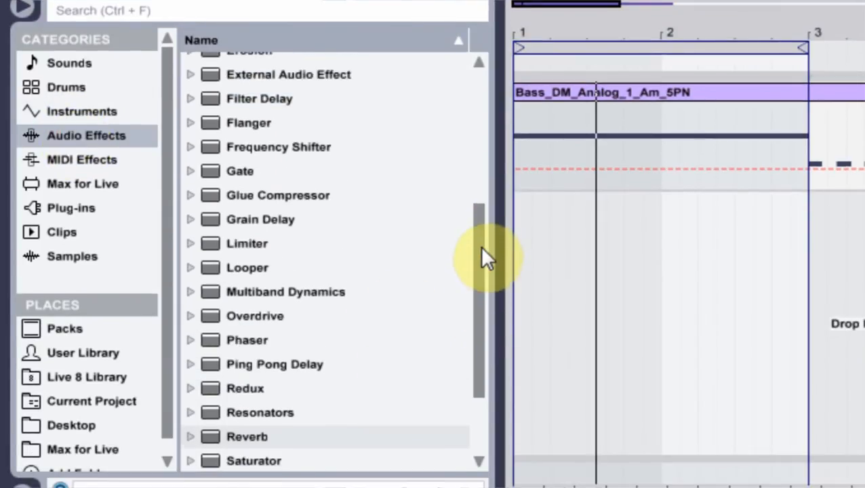
Drag the Tubby.adv delay preset from Audio Effects into the chain after Operator.
left_click(190, 228)
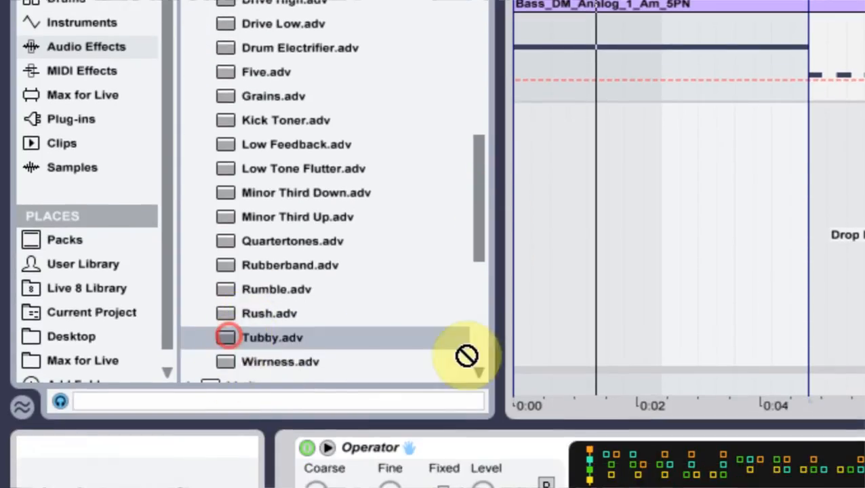
left_click_drag(271, 336, 594, 377)
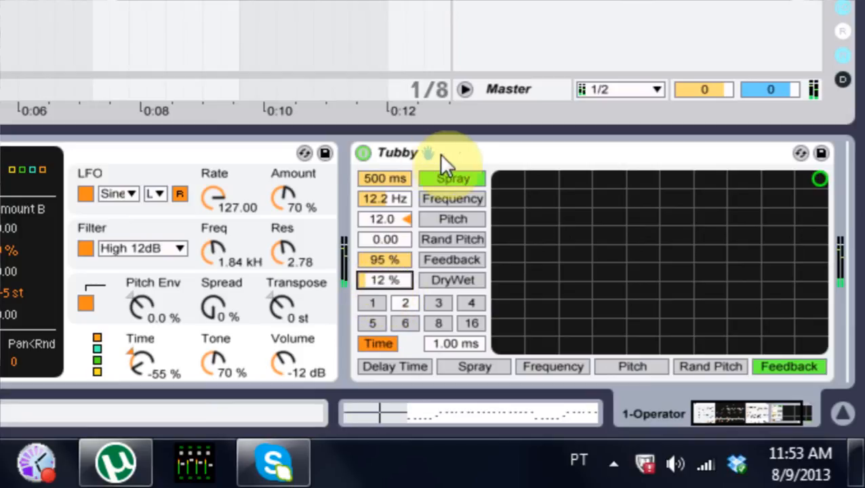
mouse_move(504, 160)
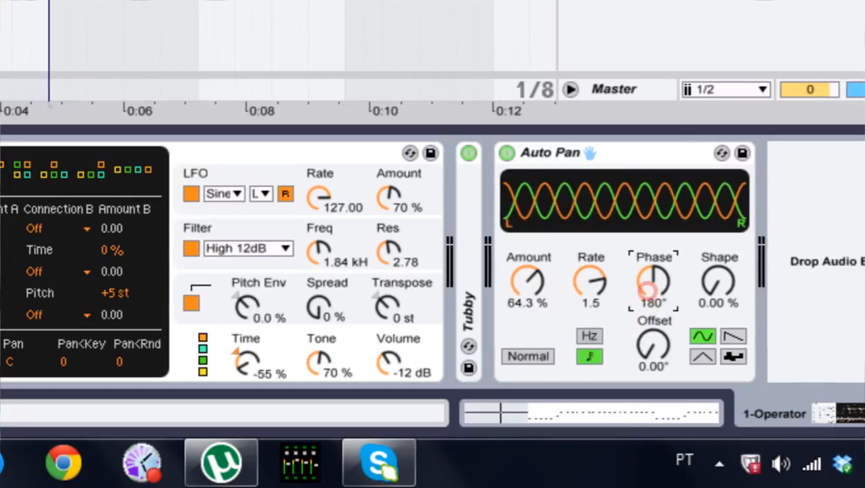
Set Auto Pan's phase to about 254° and shape to 64.1% for squarer panning.
left_click_drag(653, 284, 654, 271)
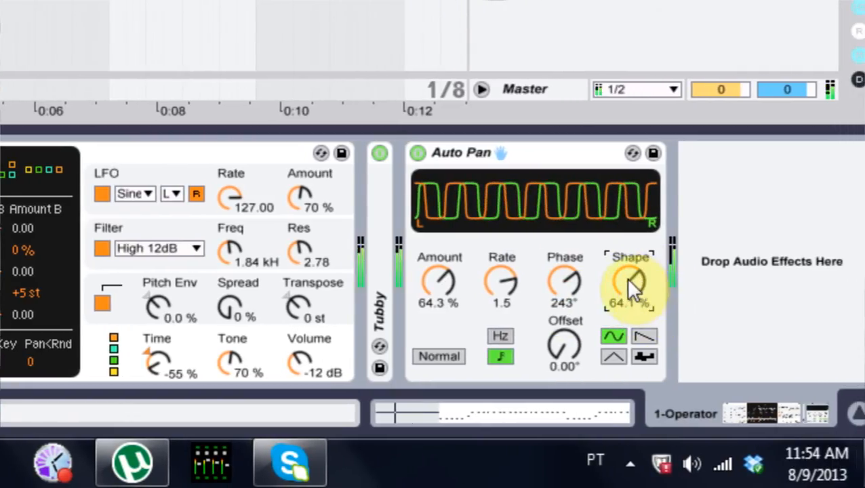
left_click_drag(635, 285, 612, 300)
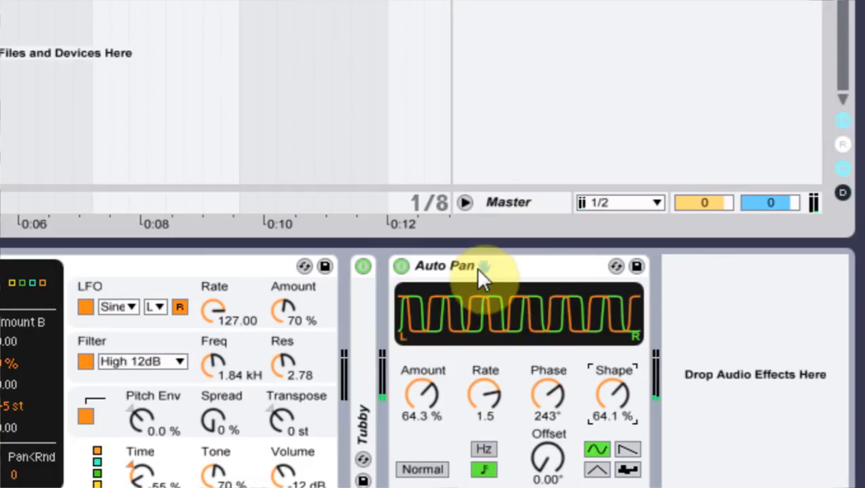
mouse_move(488, 291)
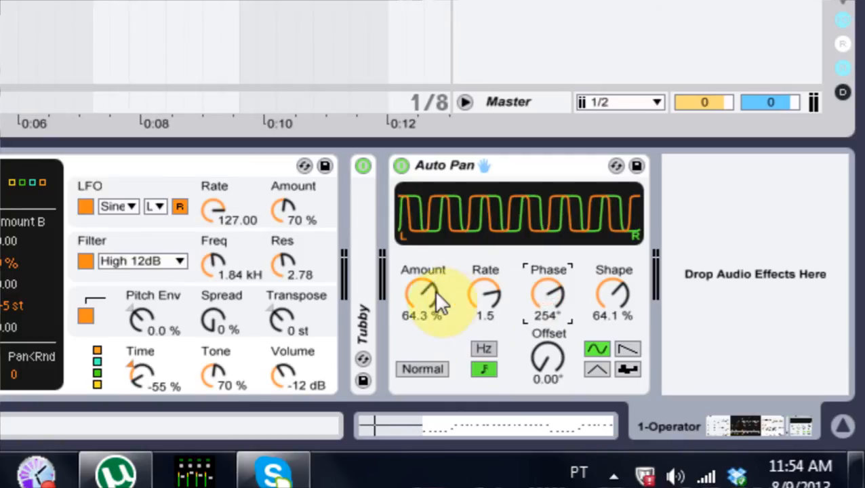
left_click_drag(423, 301, 427, 285)
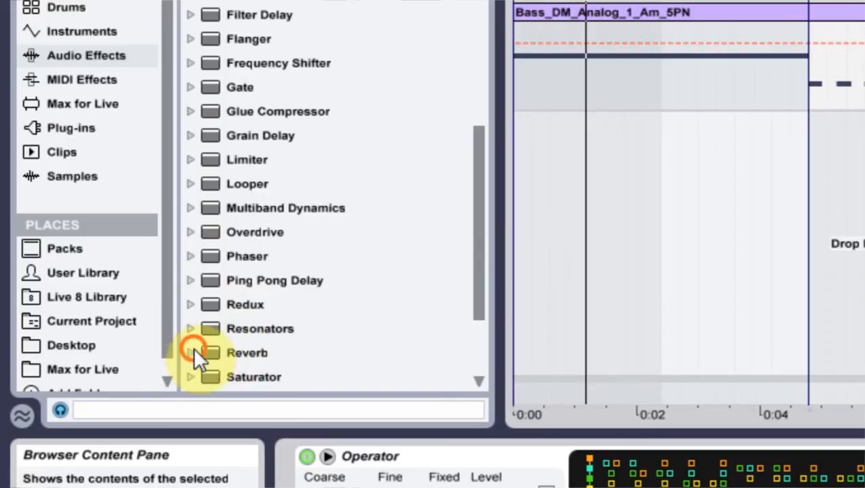
Load the Forest Floor.adv preset from Reverb > Special after Auto Pan.
left_click(191, 352)
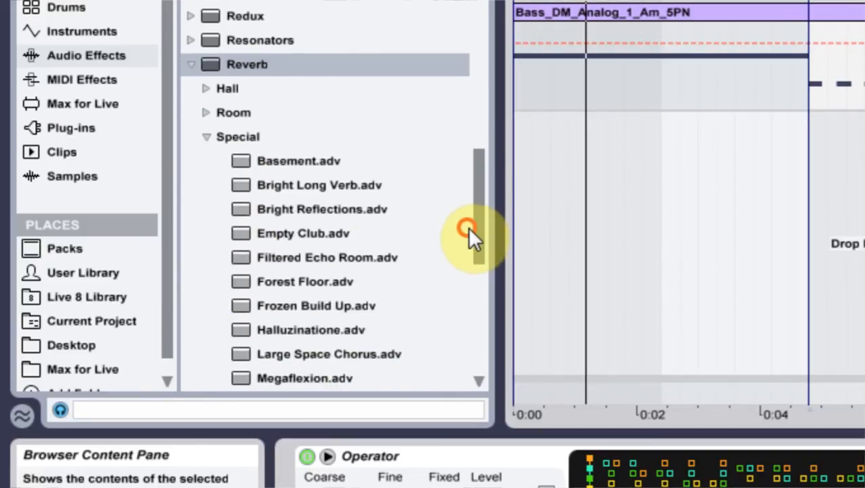
mouse_move(241, 284)
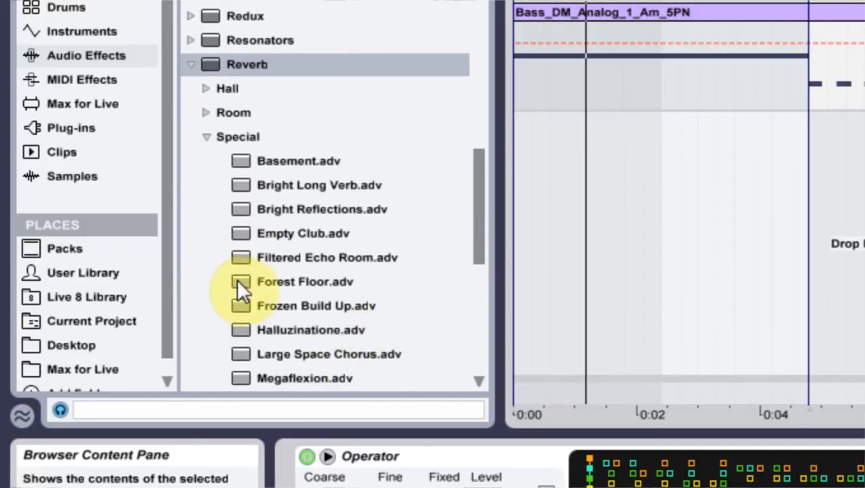
double_click(304, 280)
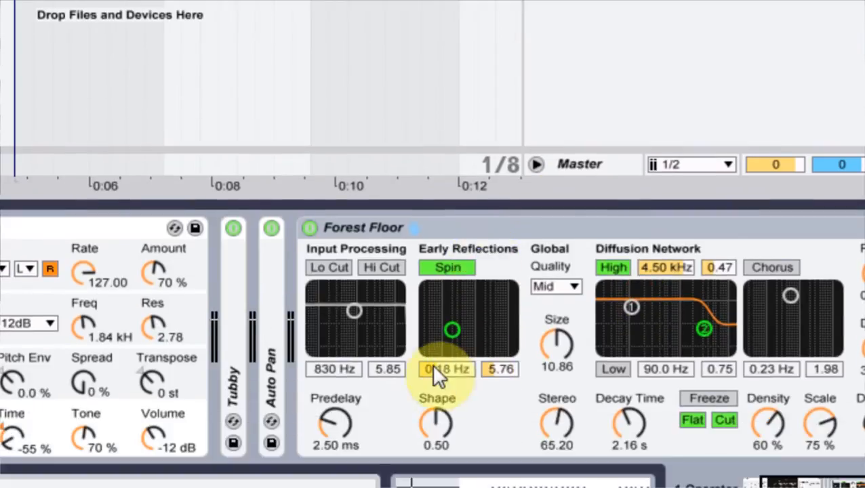
Enable Forest Floor's input Lo Cut at 1.94 kHz and set reverb quality to High.
left_click(328, 267)
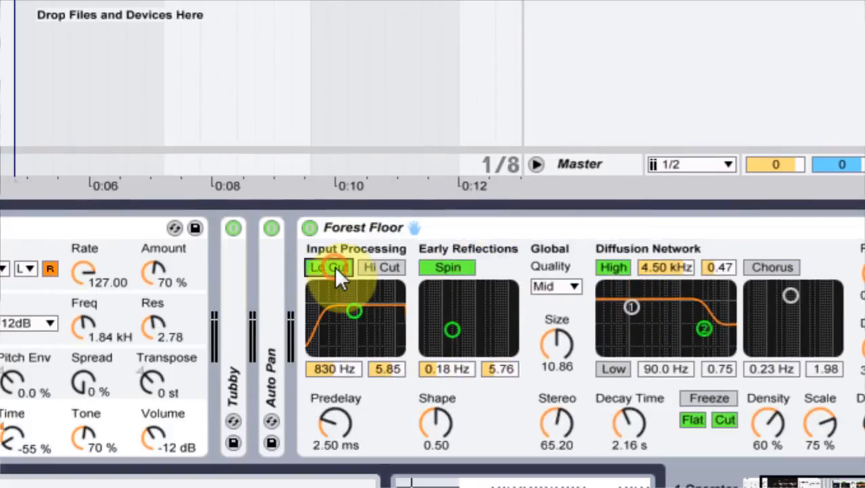
left_click_drag(355, 310, 366, 311)
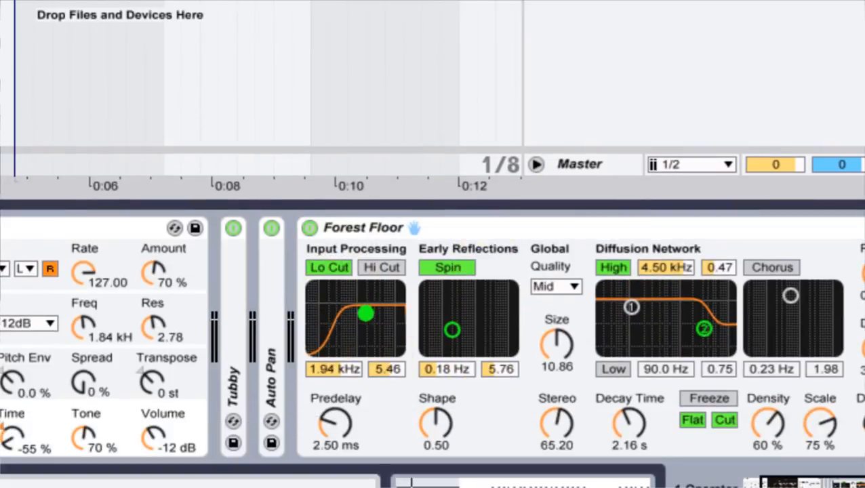
mouse_move(461, 298)
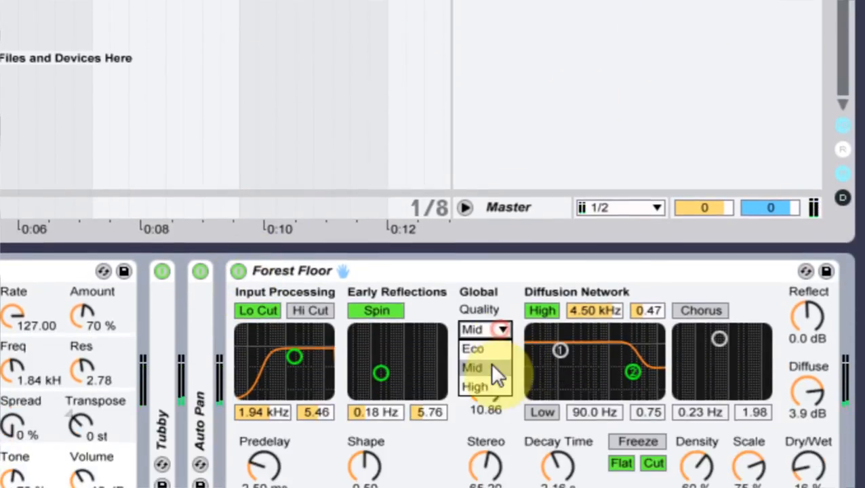
left_click(474, 386)
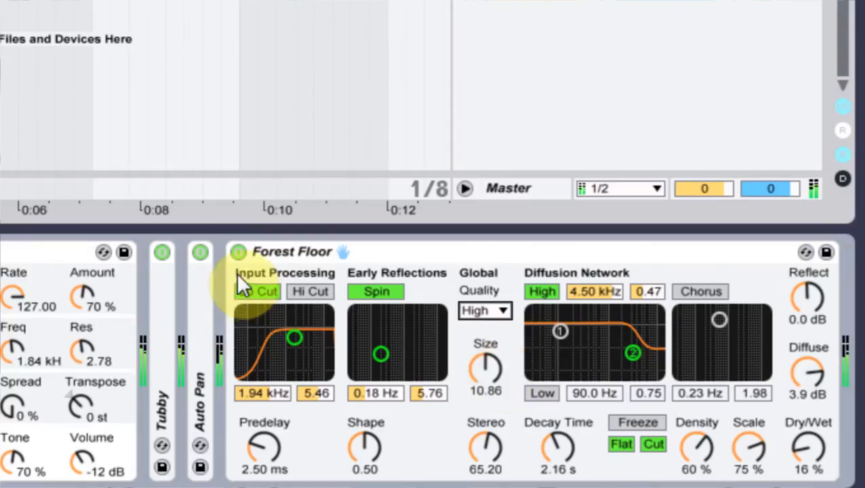
left_click(257, 290)
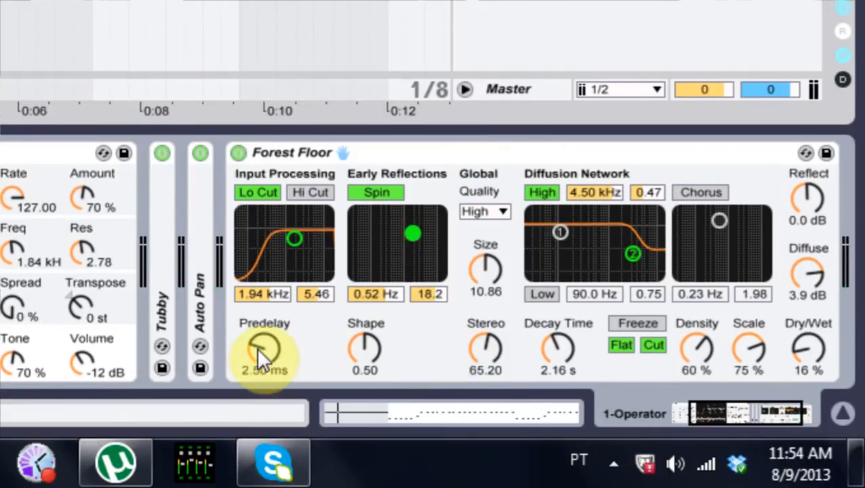
Raise Spin, lengthen Predelay to ~26 ms, narrow Stereo to 60 and enlarge Size to 55.09.
left_click_drag(264, 350, 271, 336)
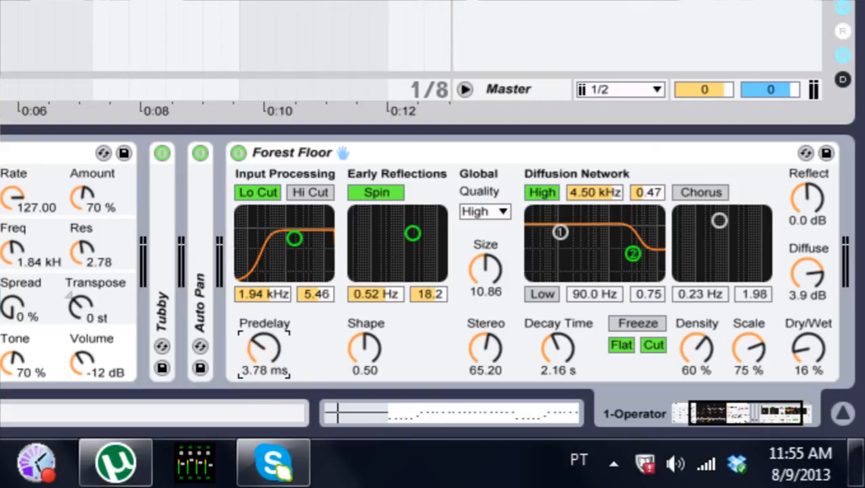
left_click_drag(264, 350, 264, 332)
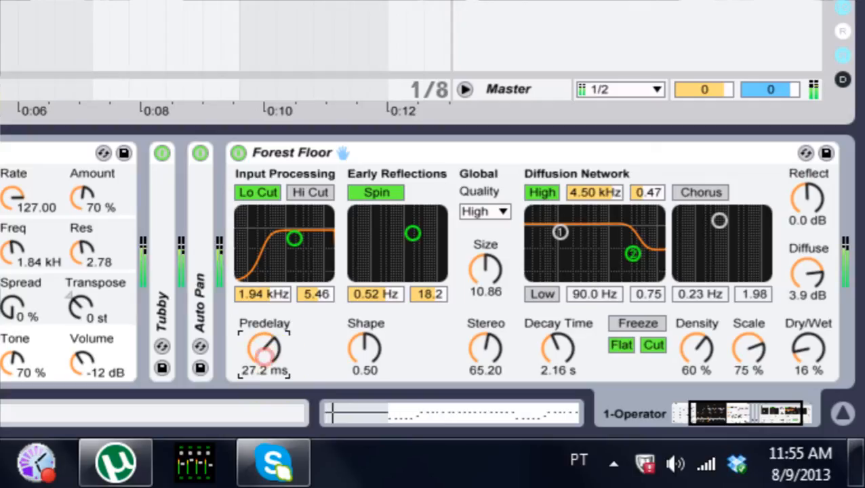
left_click_drag(264, 352, 264, 359)
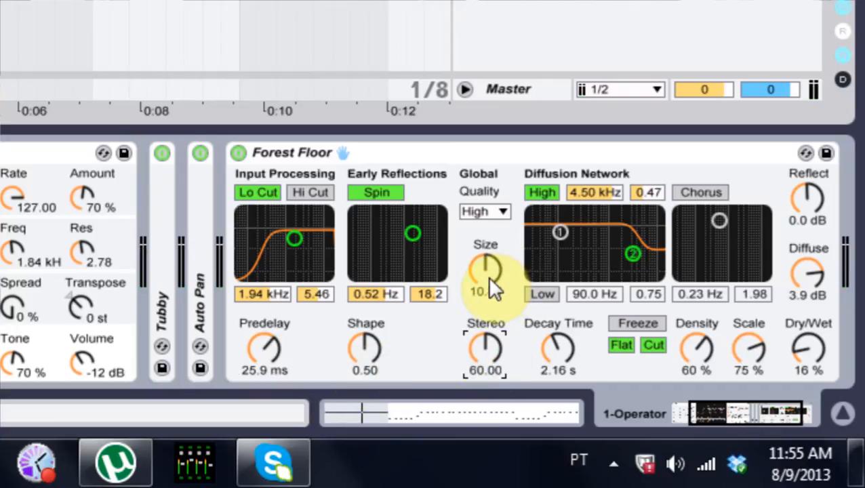
left_click_drag(485, 274, 486, 258)
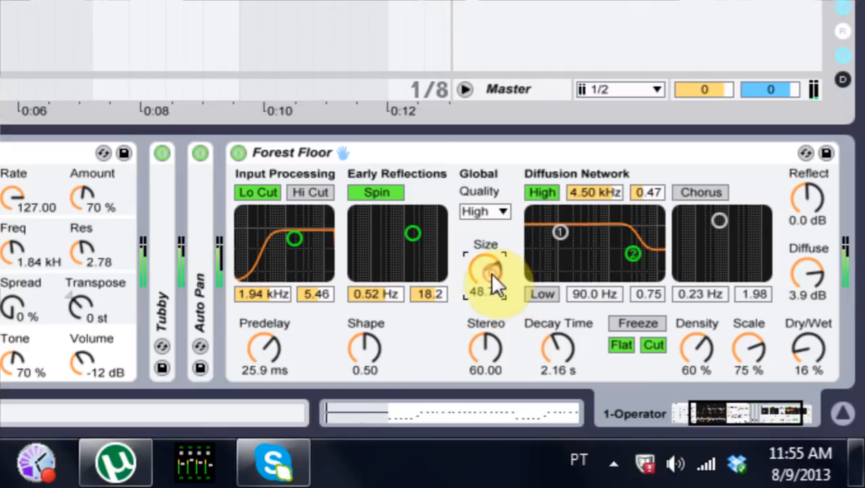
left_click_drag(484, 271, 484, 251)
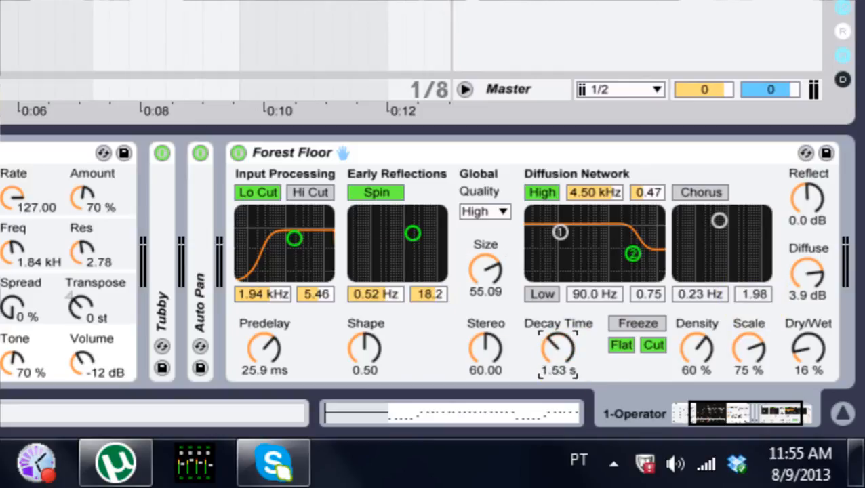
Shorten Forest Floor's decay to about 620 ms and reshape the diffusion shelves near 133 Hz.
left_click_drag(558, 349, 563, 366)
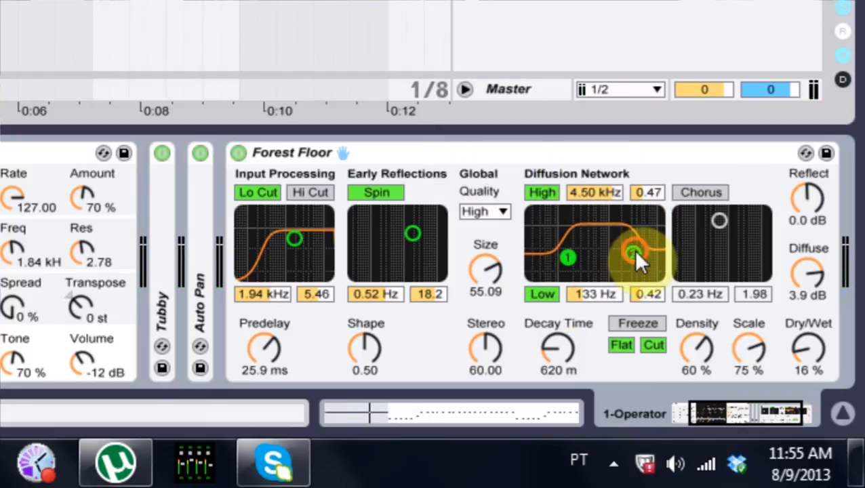
left_click_drag(635, 255, 615, 249)
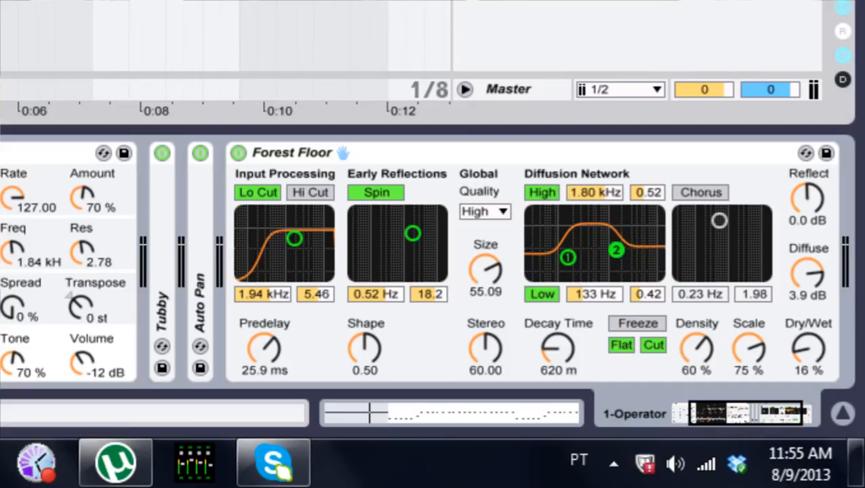
left_click_drag(616, 250, 610, 252)
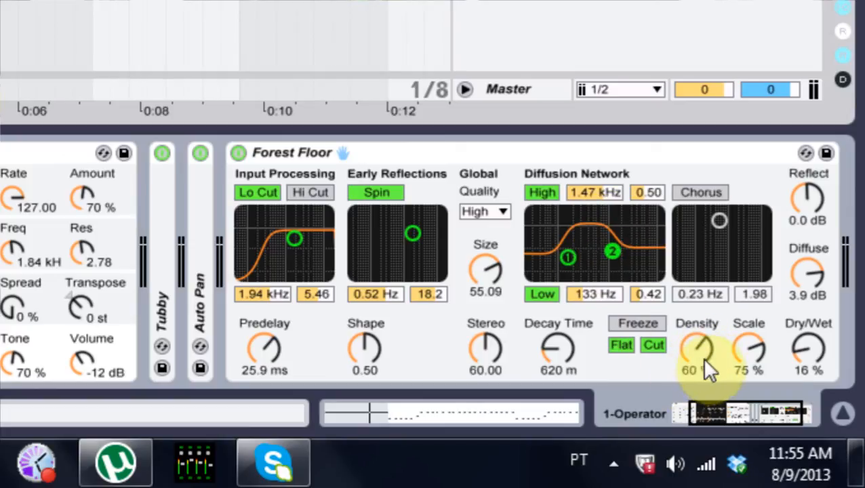
mouse_move(759, 355)
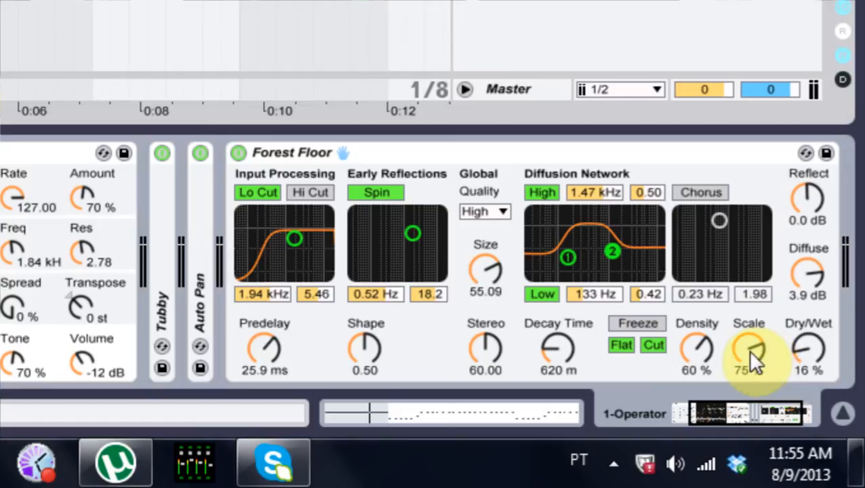
Lower the diffusion scale to 40%, set dry/wet to about 24% and fine-tune the decay time.
left_click_drag(748, 349, 749, 359)
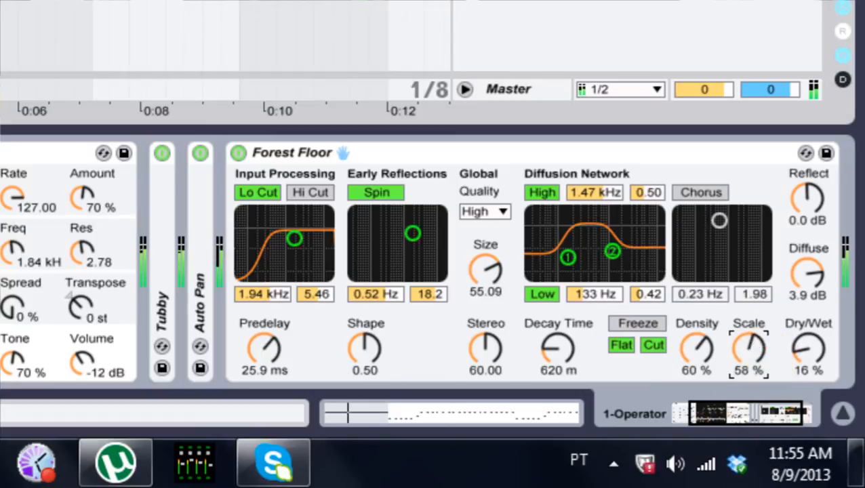
left_click_drag(748, 350, 748, 366)
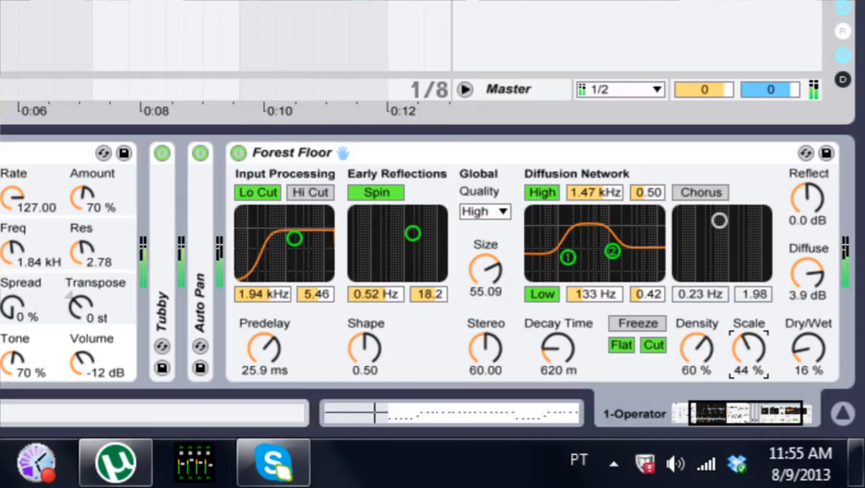
left_click_drag(748, 350, 748, 355)
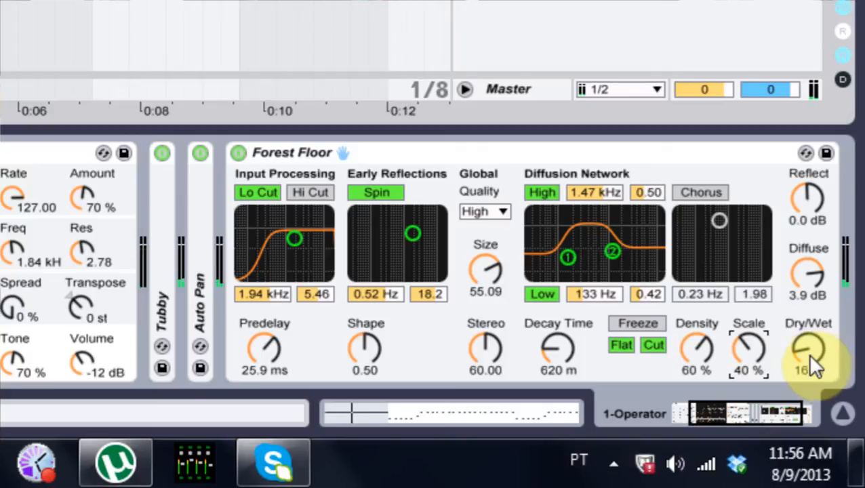
left_click_drag(808, 352, 808, 350)
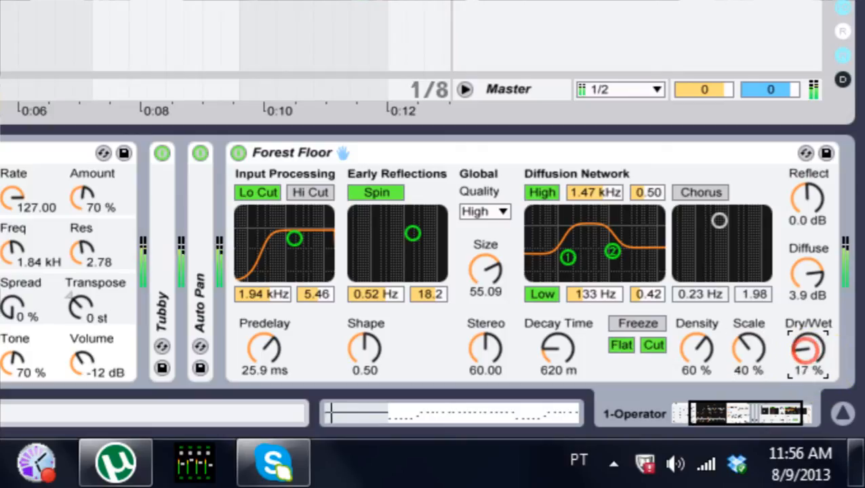
left_click_drag(806, 350, 806, 325)
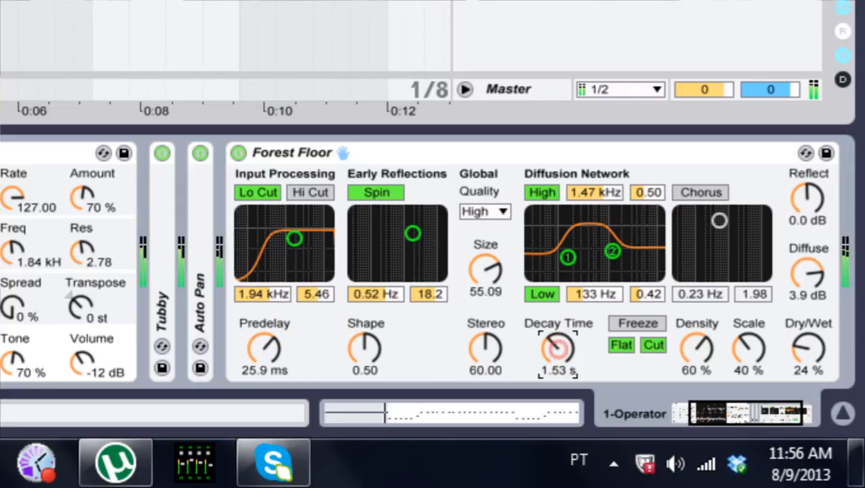
left_click_drag(557, 352, 557, 366)
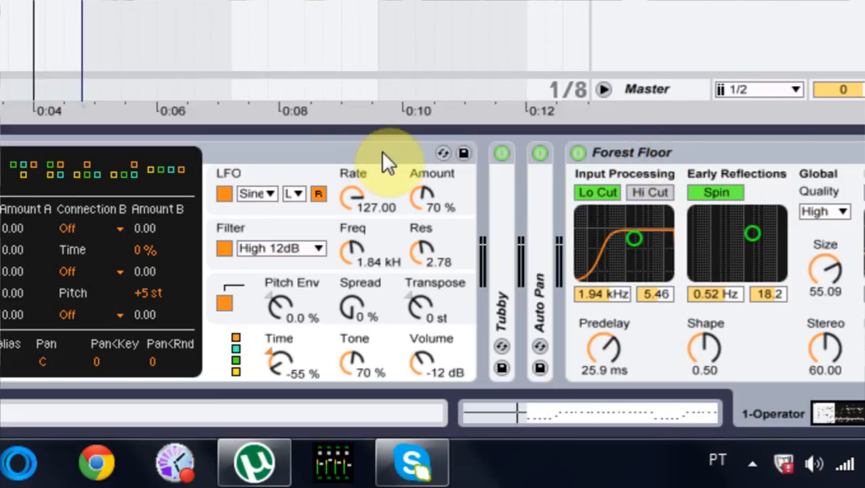
Map Operator's Time to Macro 3 and set the Time macro to about -59%.
right_click(386, 156)
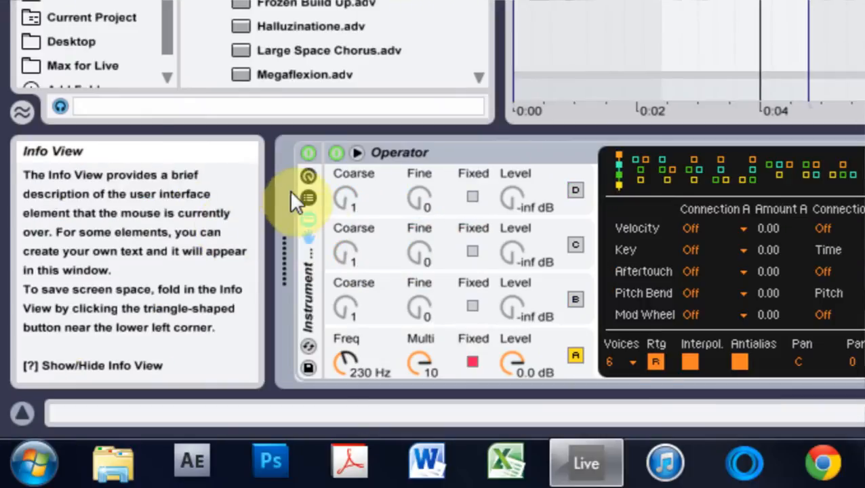
mouse_move(309, 198)
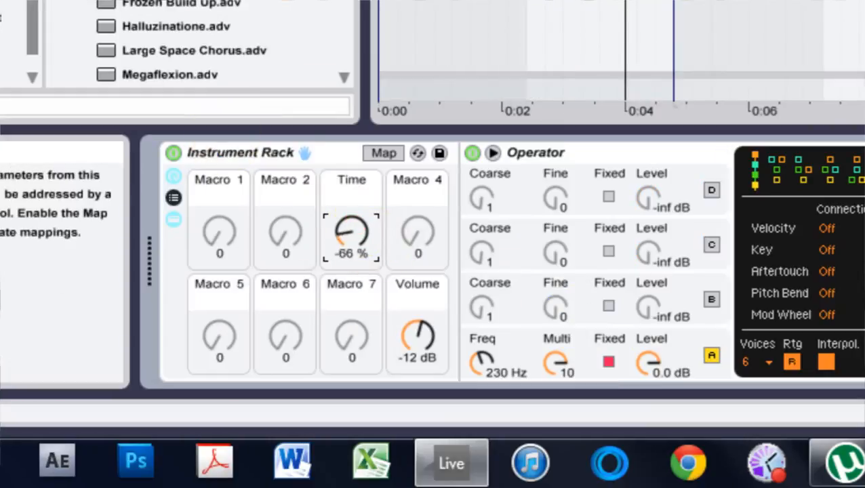
left_click_drag(351, 238, 355, 231)
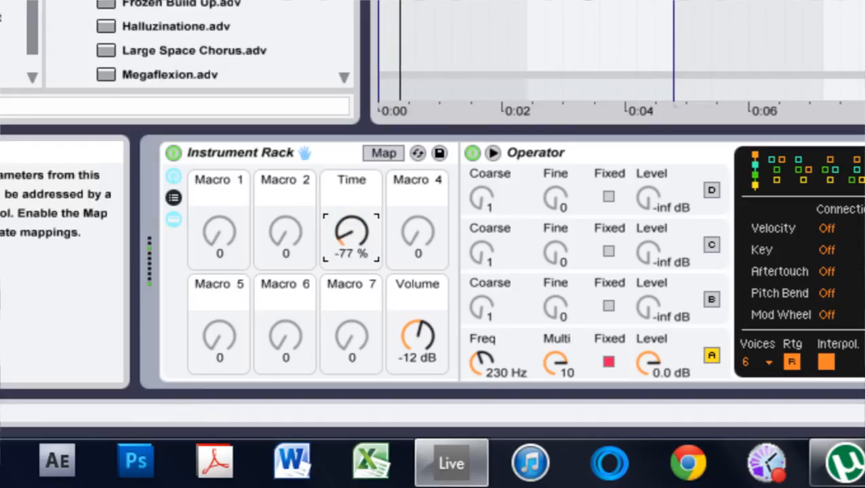
left_click_drag(351, 238, 355, 224)
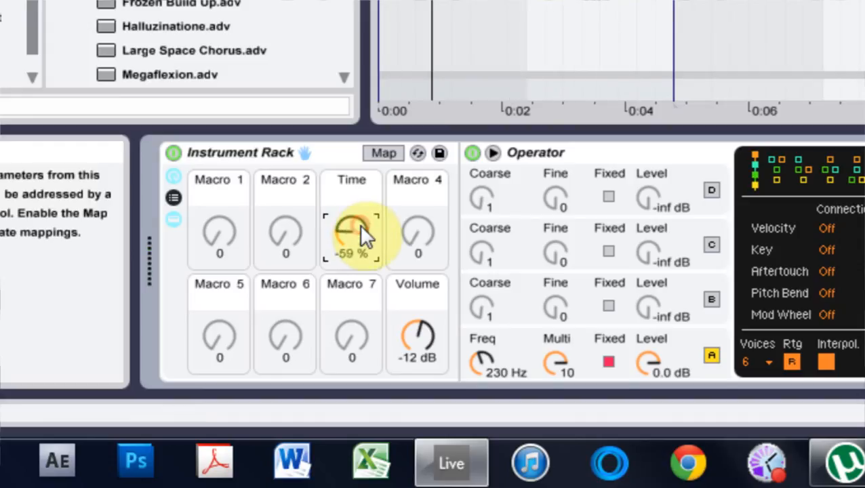
Map Osc-A fixed frequency to Macro 1, rename it 'tone' and sweep it to 281 Hz.
right_click(351, 233)
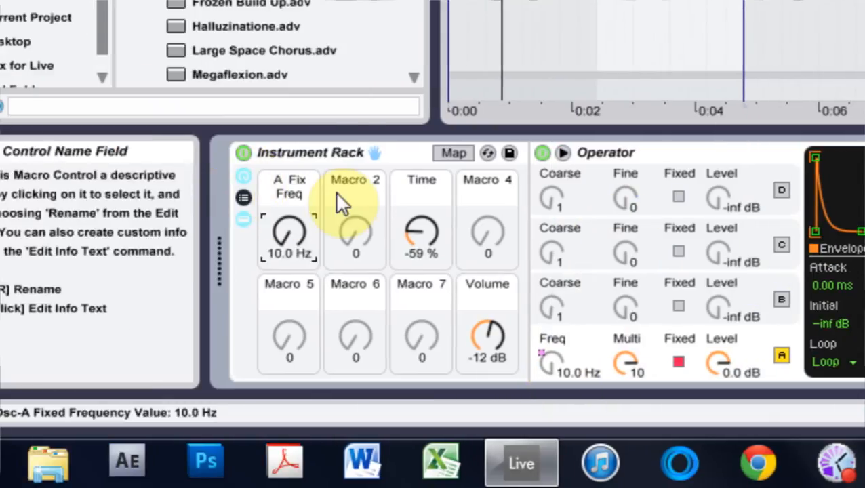
type("tone")
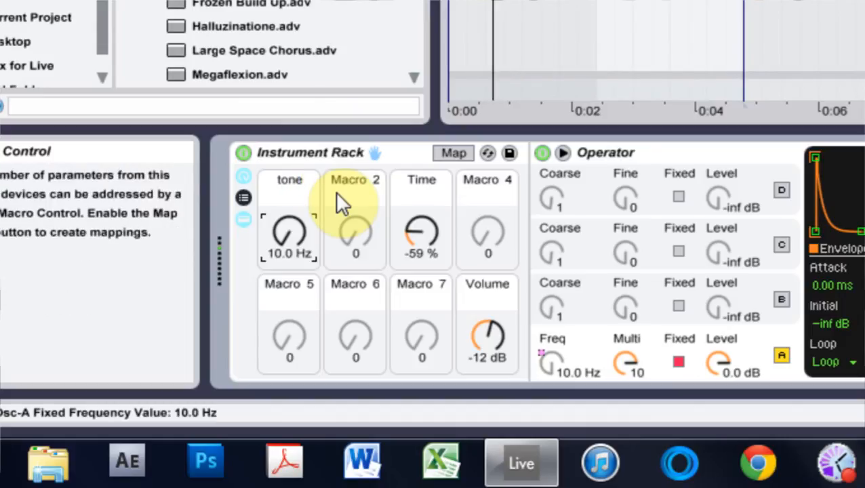
left_click_drag(288, 237, 289, 203)
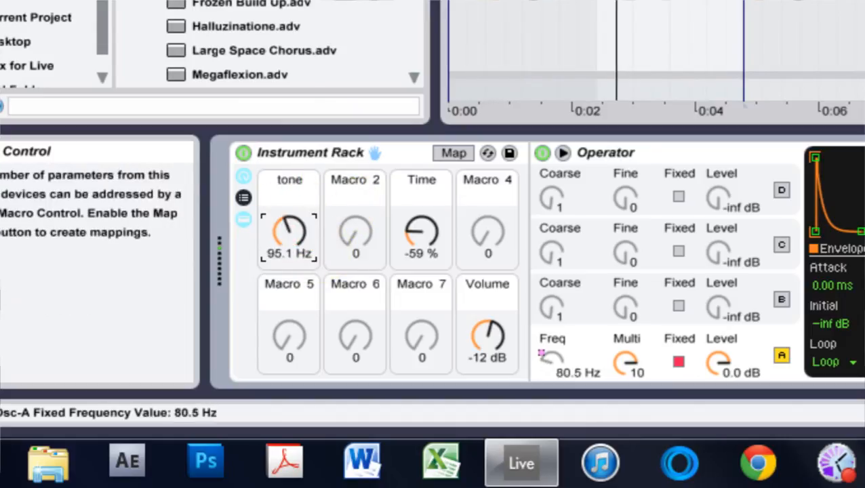
left_click_drag(290, 233, 290, 278)
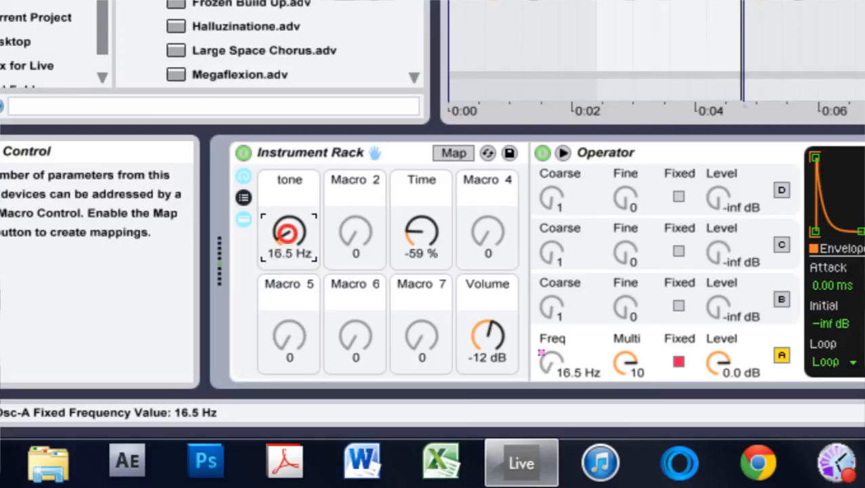
left_click_drag(289, 233, 289, 217)
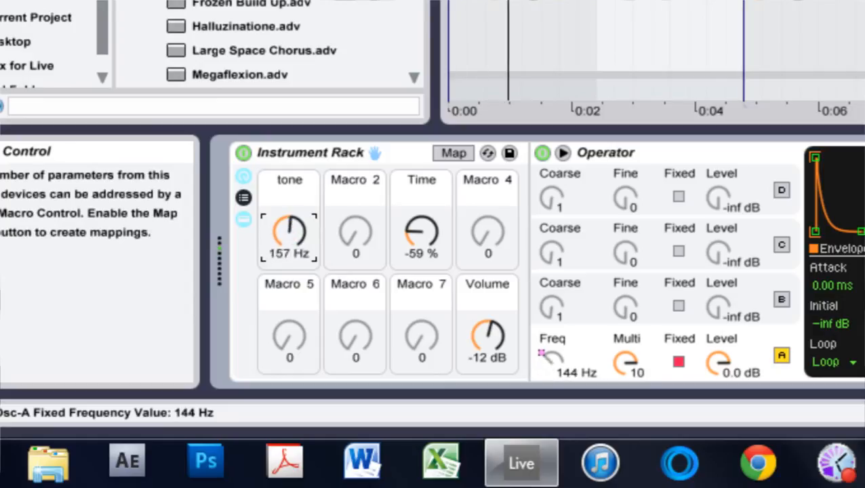
left_click_drag(289, 233, 289, 210)
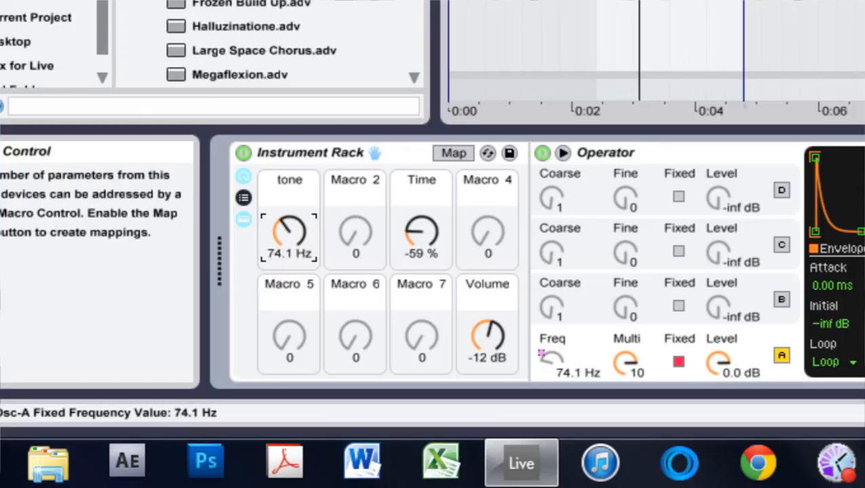
left_click_drag(290, 241, 290, 217)
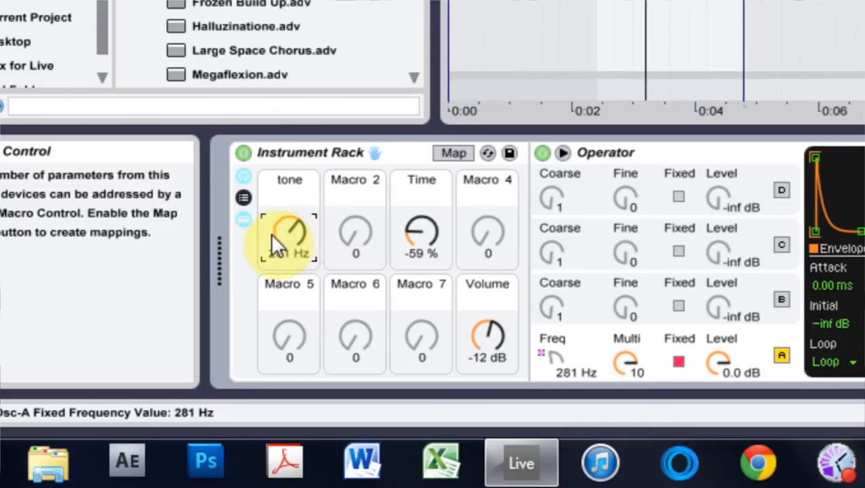
Enter Macro Map Mode, inspect the Time mapping entry and adjust the tone macro to about 219 Hz.
left_click(453, 152)
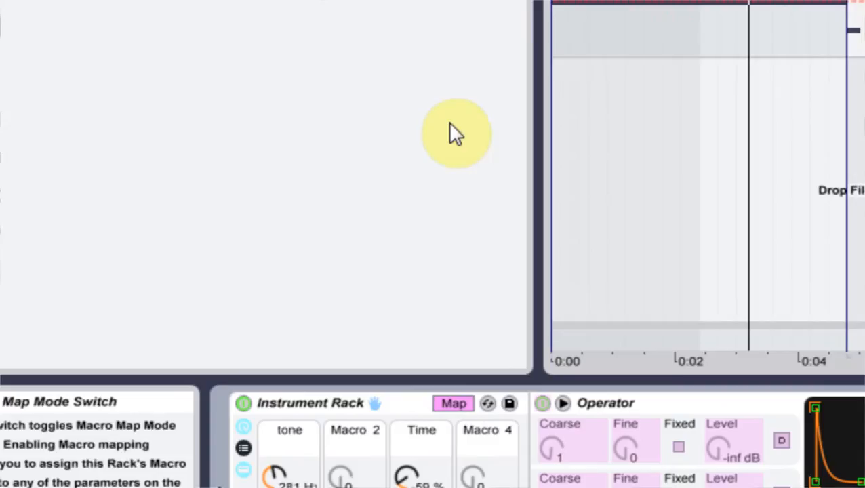
left_click(452, 403)
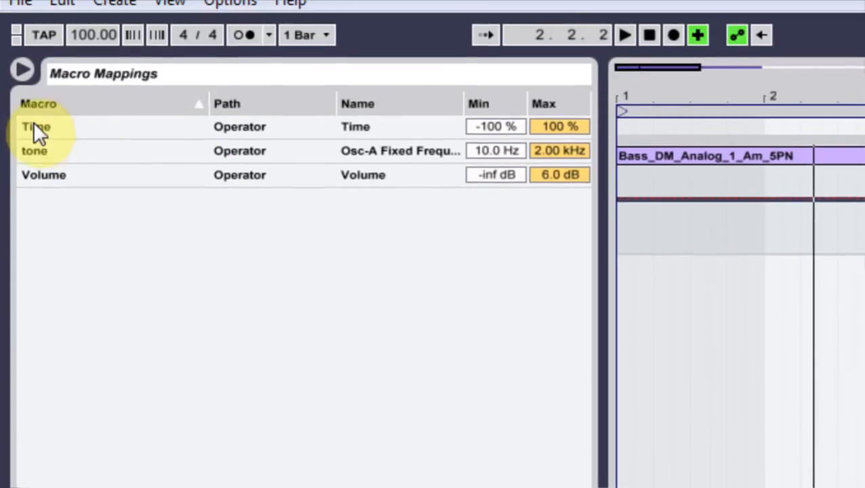
left_click(495, 149)
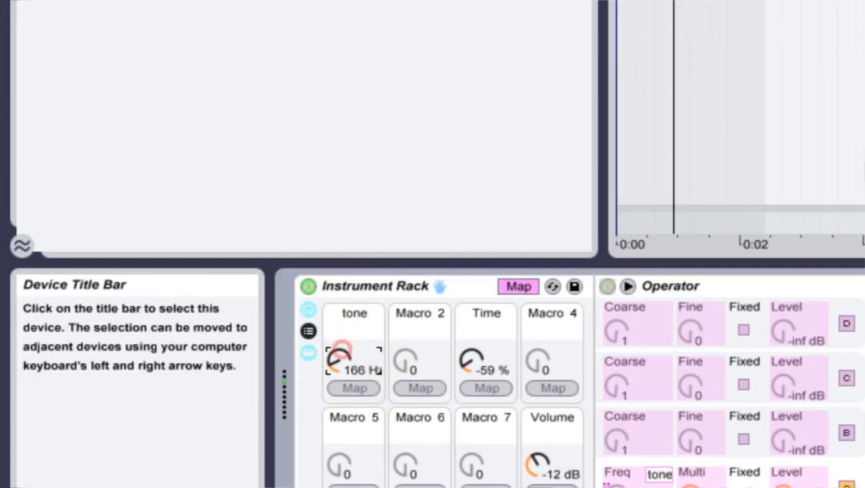
left_click_drag(339, 359, 346, 339)
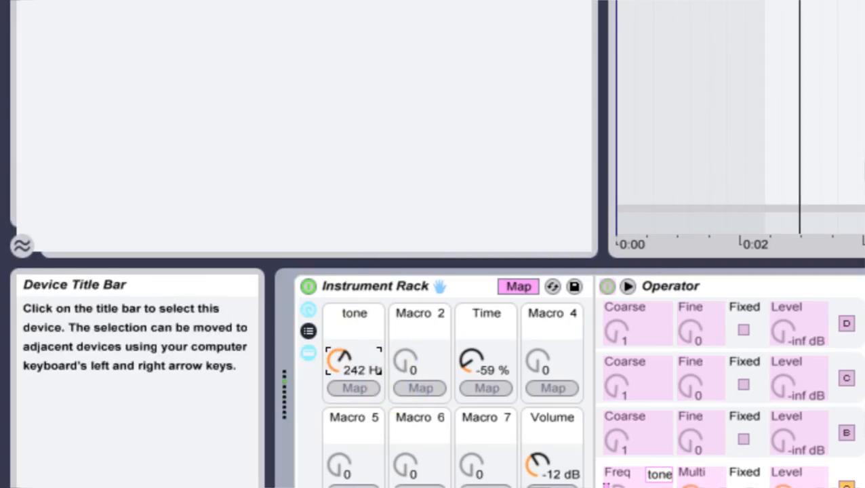
left_click_drag(352, 359, 366, 366)
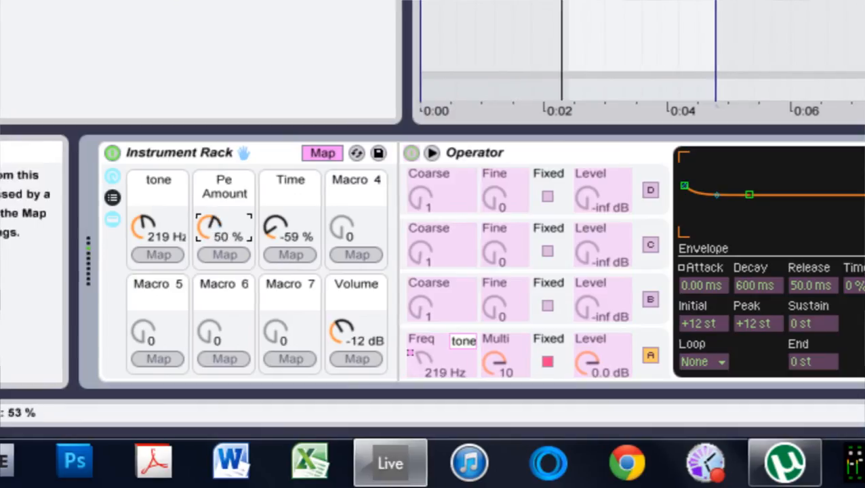
Adjust the Pe Amount macro mapped to Operator's pitch envelope amount, around 50%.
left_click_drag(223, 227, 223, 237)
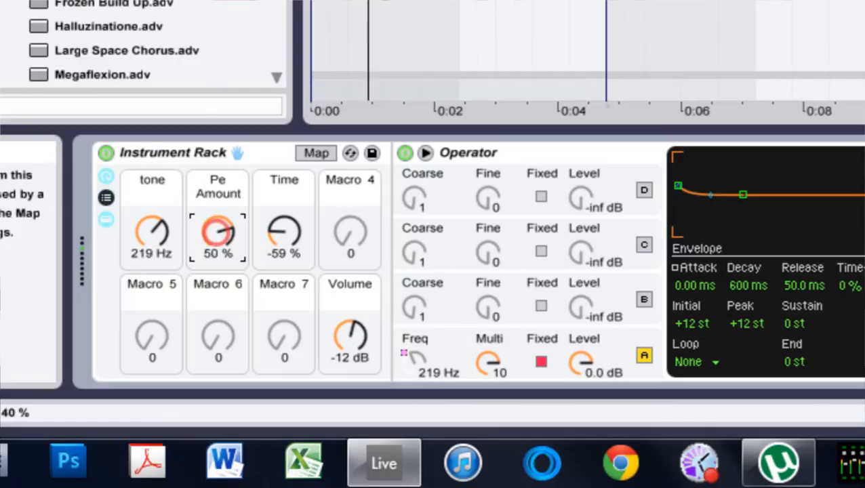
left_click_drag(217, 238, 217, 216)
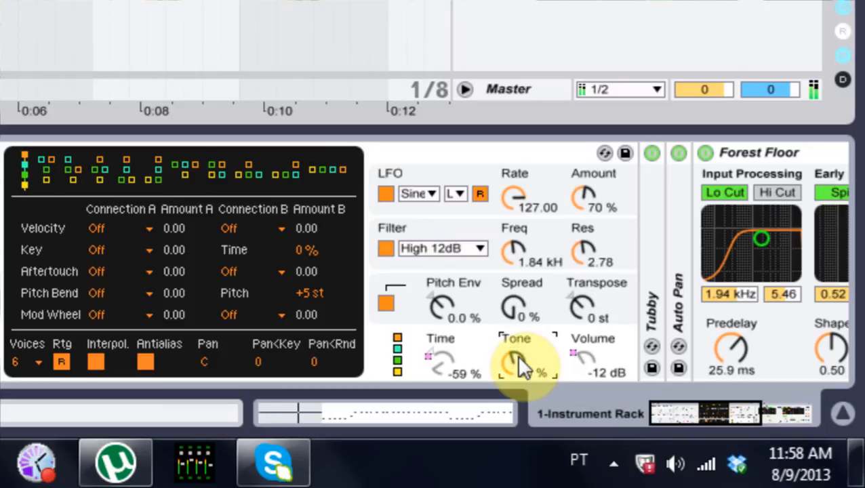
Adjust Operator's global Tone, set the Spray macro to 500 ms and bring Auto Pan back on screen.
left_click_drag(522, 366, 521, 326)
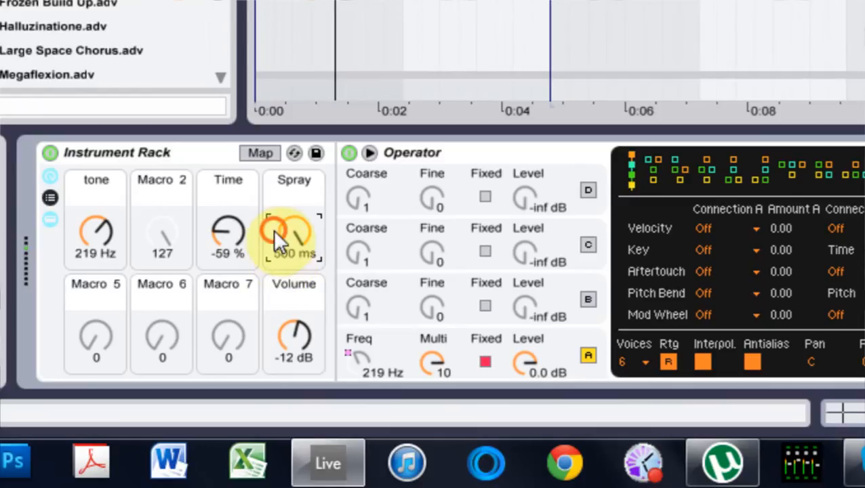
left_click_drag(293, 233, 293, 244)
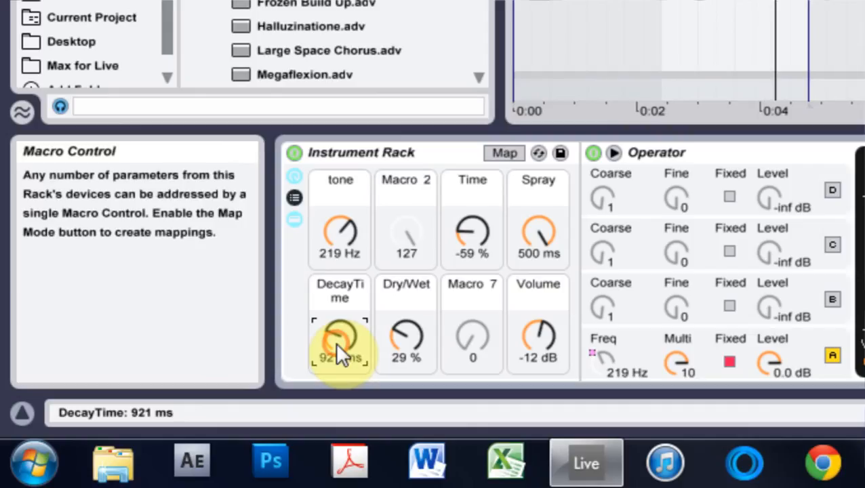
left_click(746, 414)
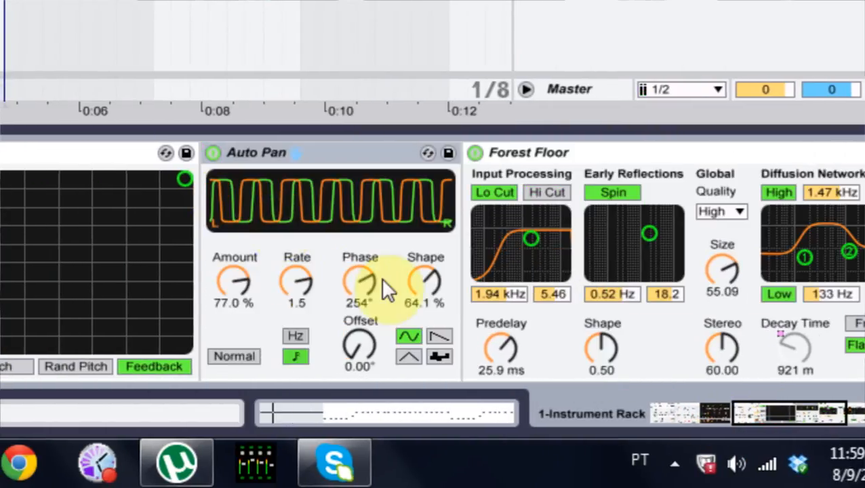
Map Auto Pan's Amount to a macro, move Time to Macro 2 and lower the new Dry/Wet macro to 19%.
right_click(361, 280)
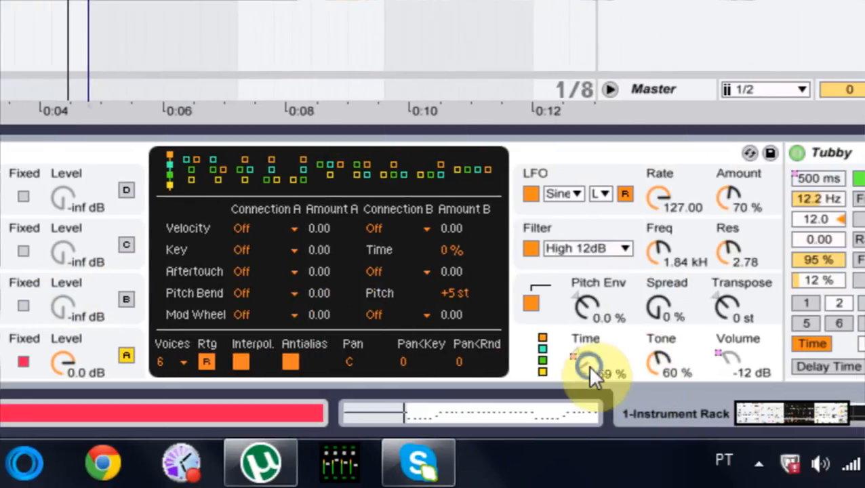
right_click(589, 366)
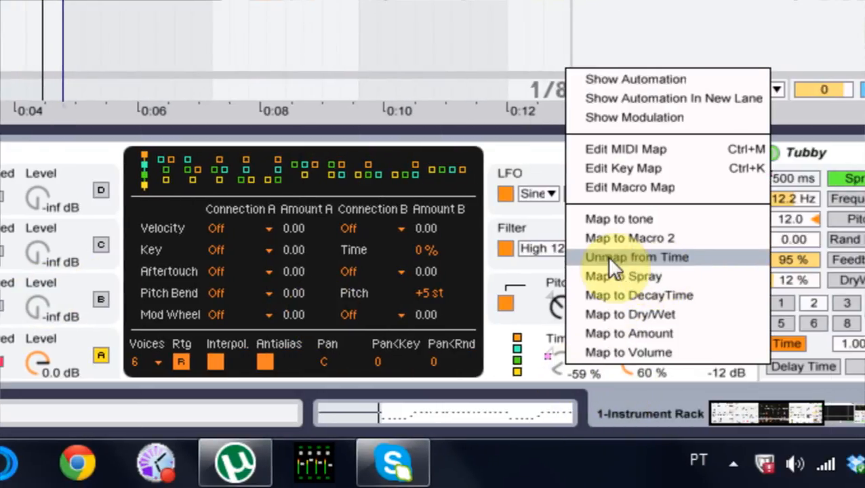
left_click(635, 258)
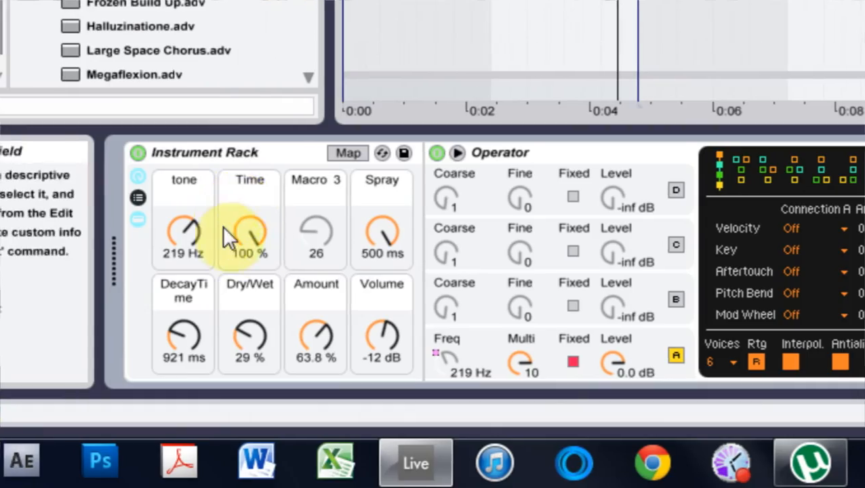
left_click_drag(249, 233, 250, 284)
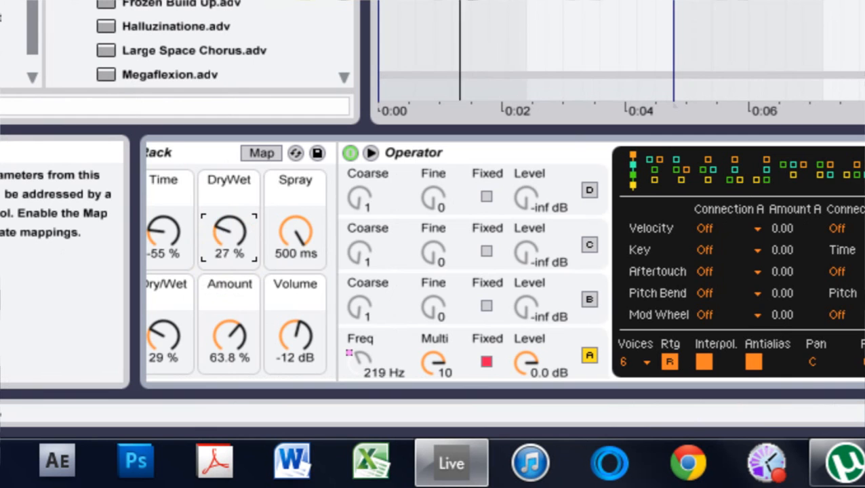
left_click_drag(227, 233, 227, 251)
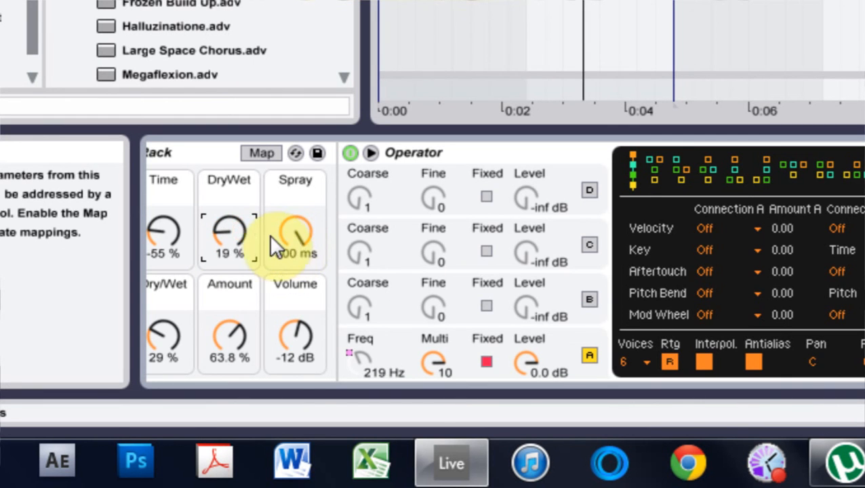